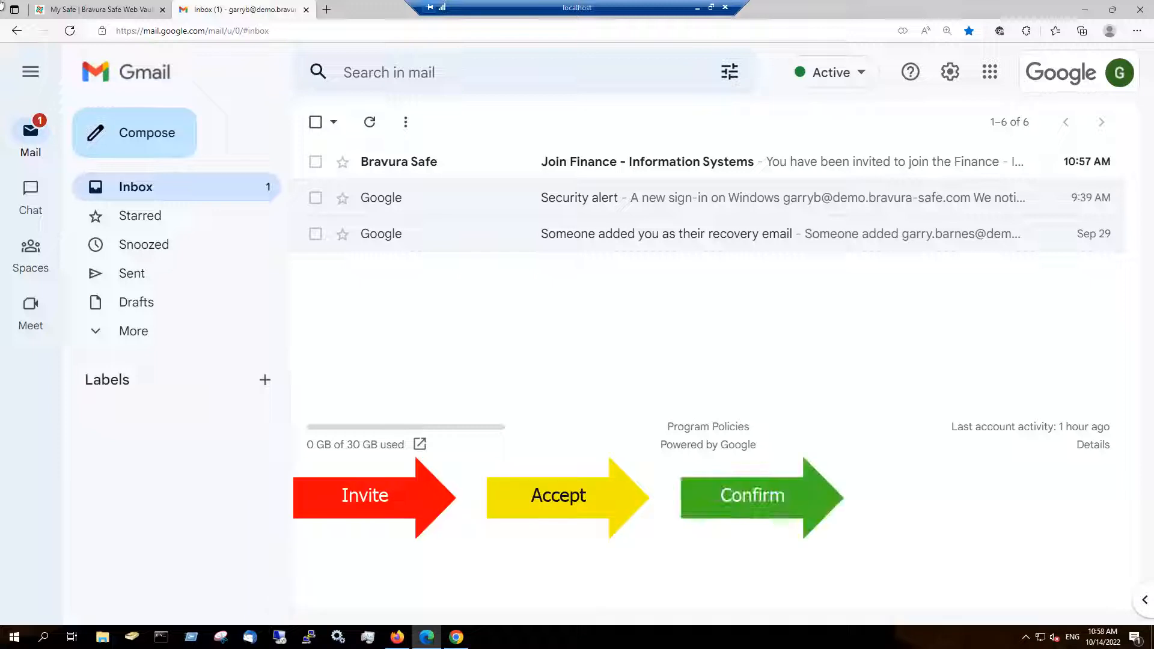
Open the Bravura Safe 'Join Finance - Information Systems' invitation email in Gmail
{"action": "left_click", "coordinate": [648, 161]}
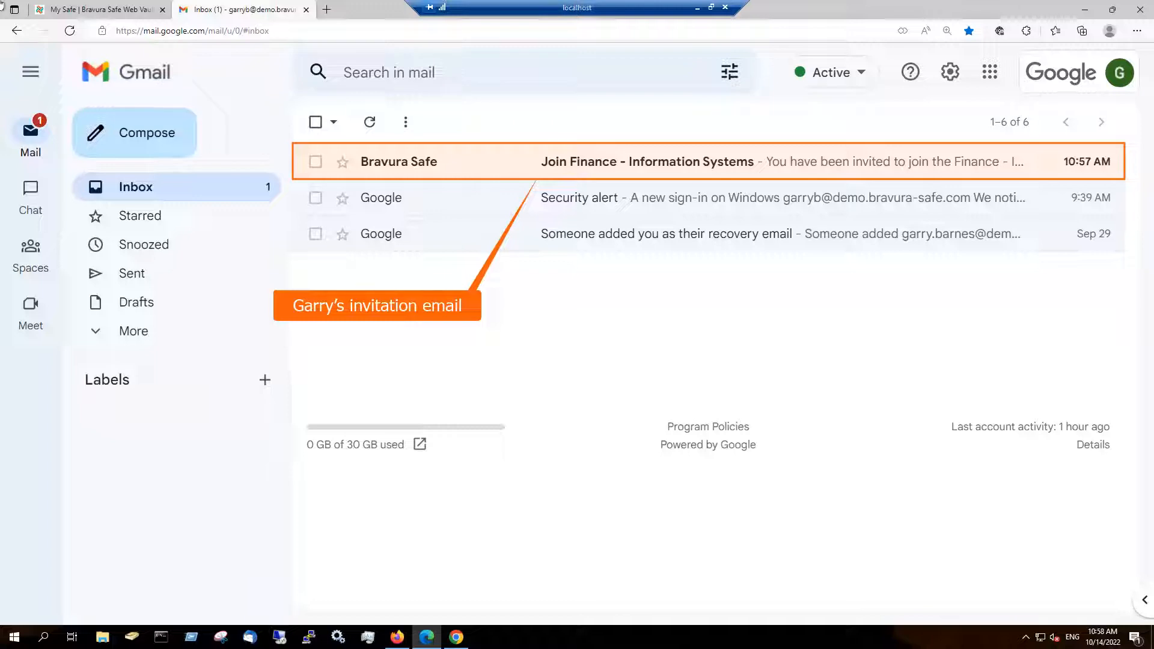
{"action": "mouse_move", "coordinate": [536, 109]}
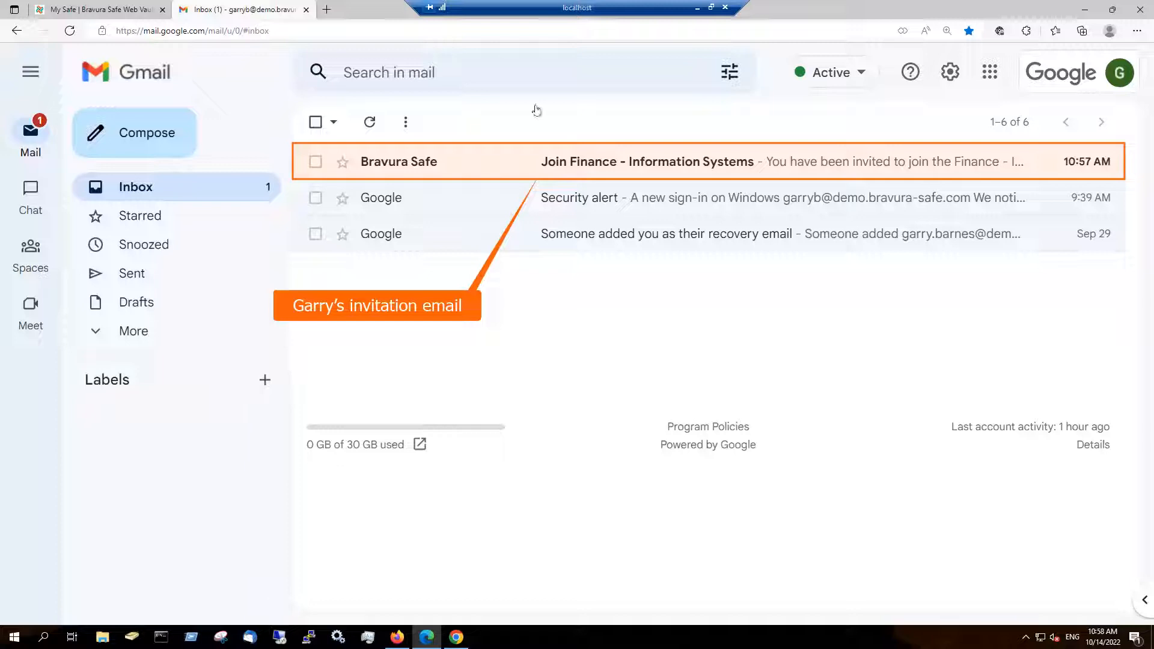
{"action": "left_click", "coordinate": [648, 162]}
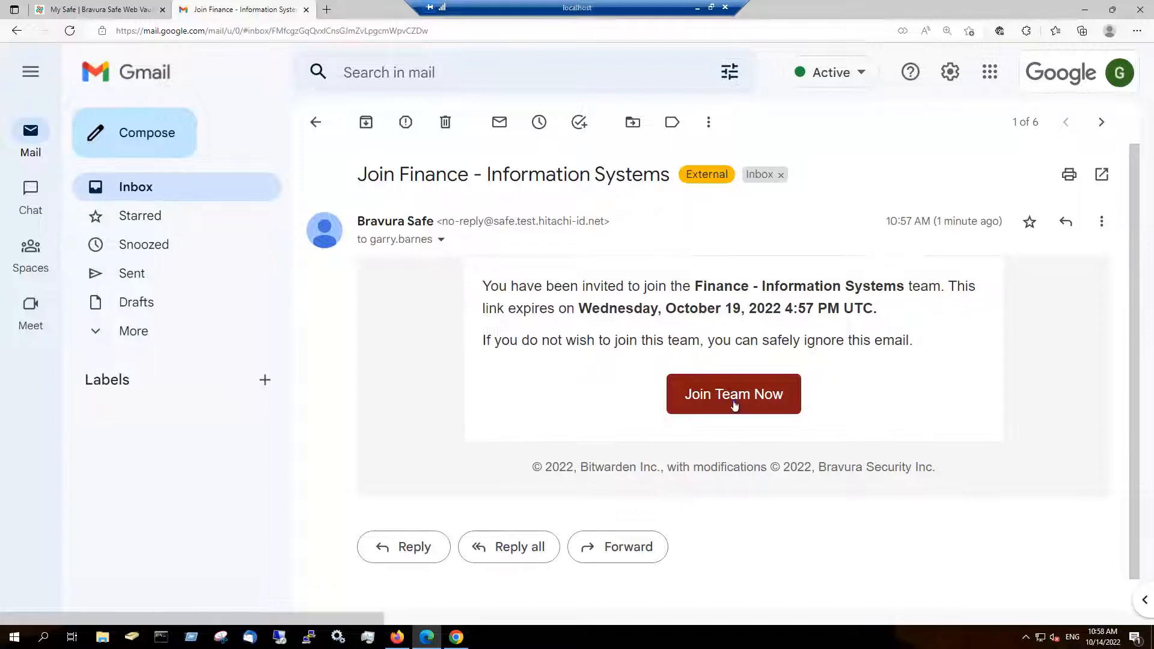
Accept the team invitation and submit a new Bravura Safe account with a master password
{"action": "left_click", "coordinate": [734, 394]}
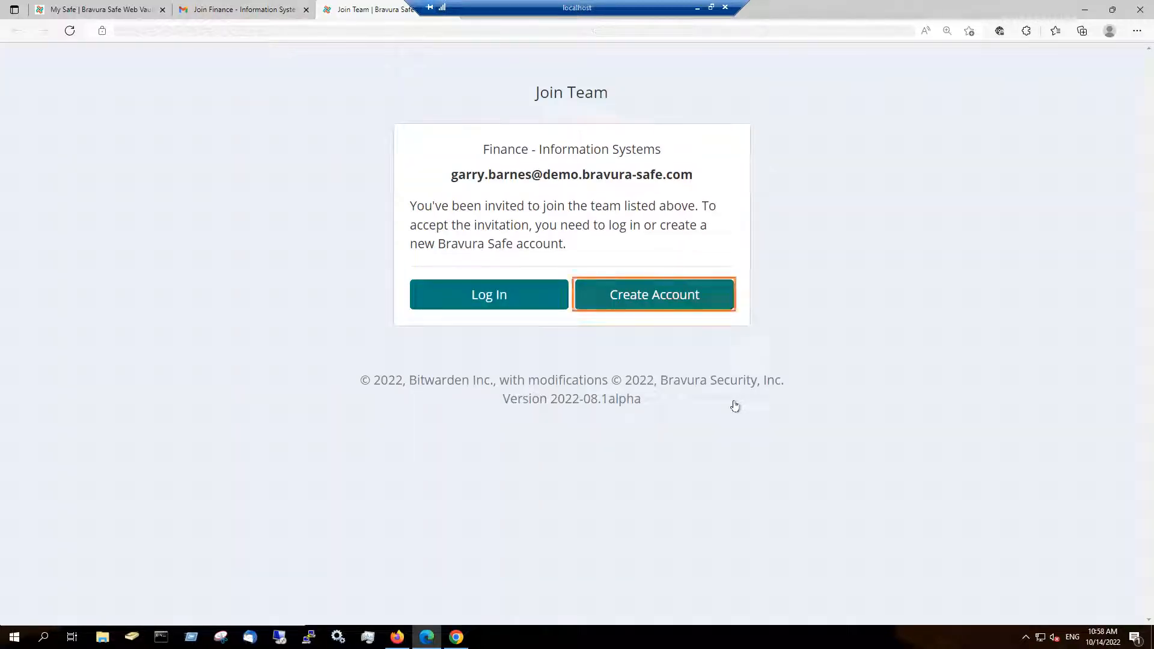
{"action": "left_click", "coordinate": [654, 294]}
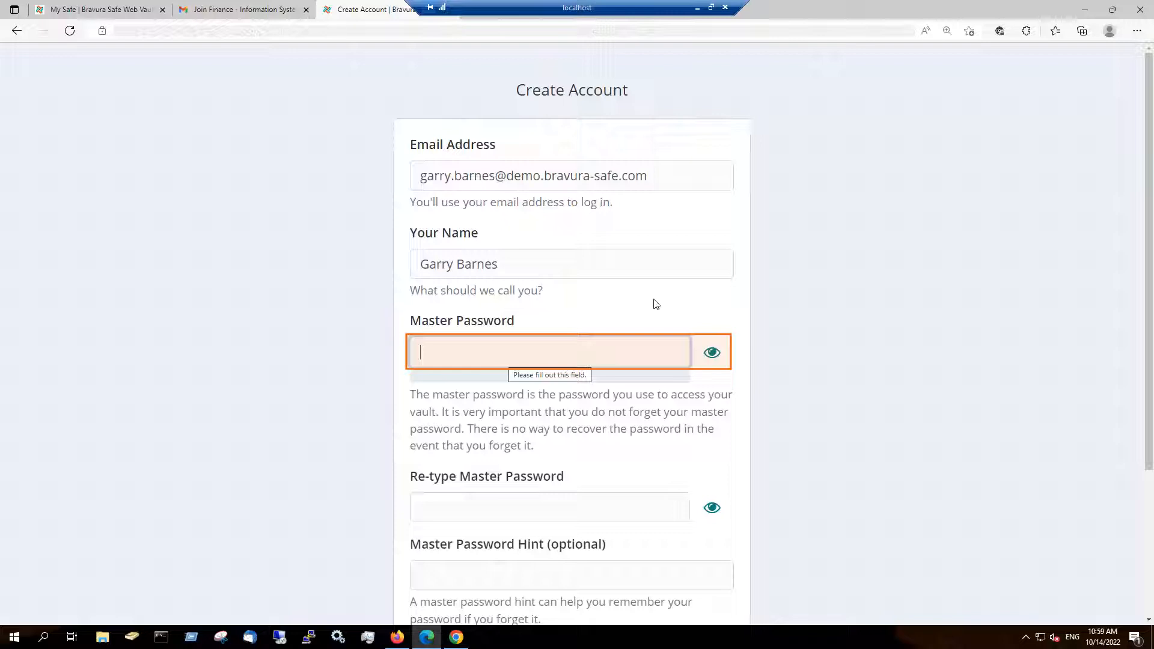
{"action": "mouse_move", "coordinate": [473, 322]}
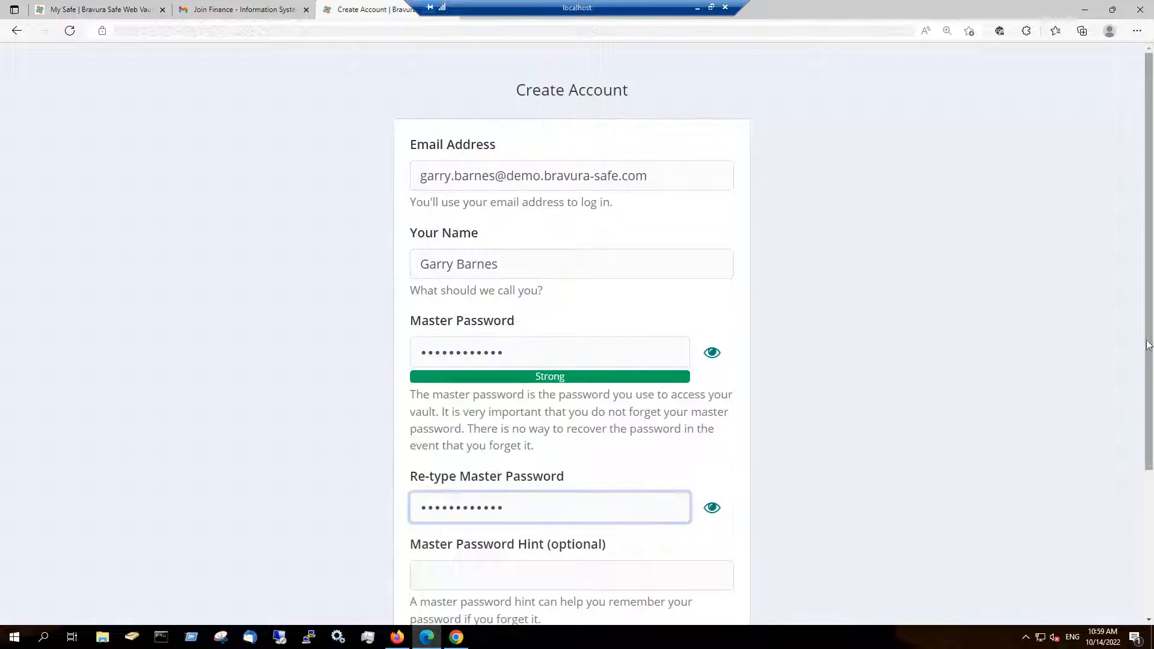
{"action": "scroll", "scroll_direction": "down", "scroll_amount": 3}
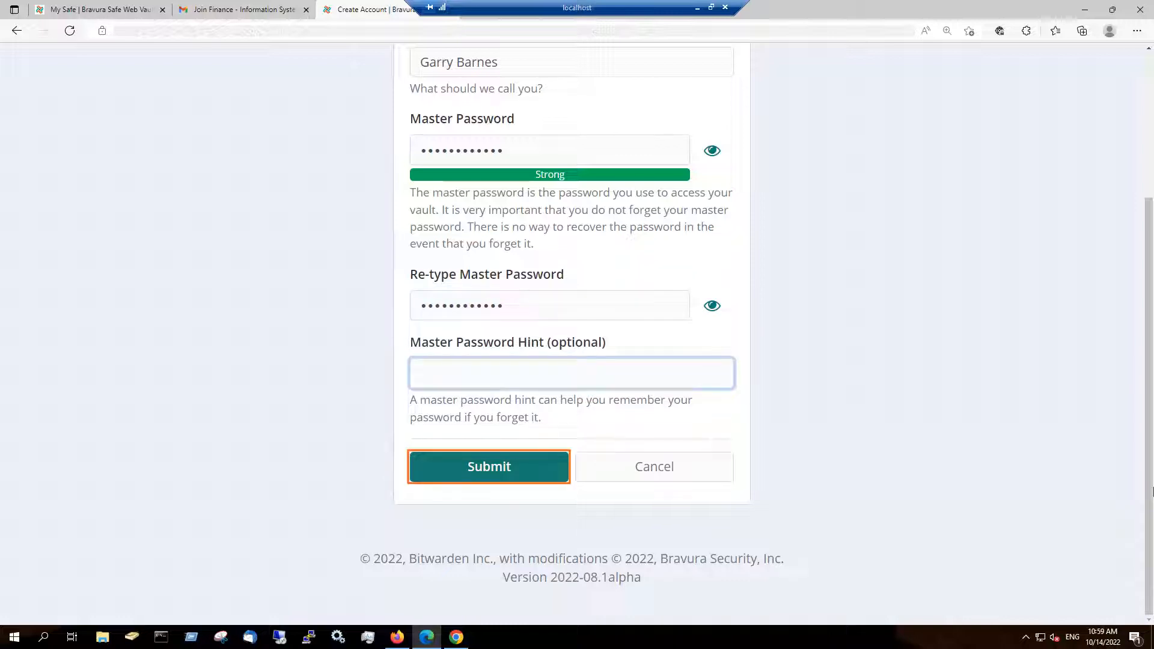
{"action": "left_click", "coordinate": [489, 466]}
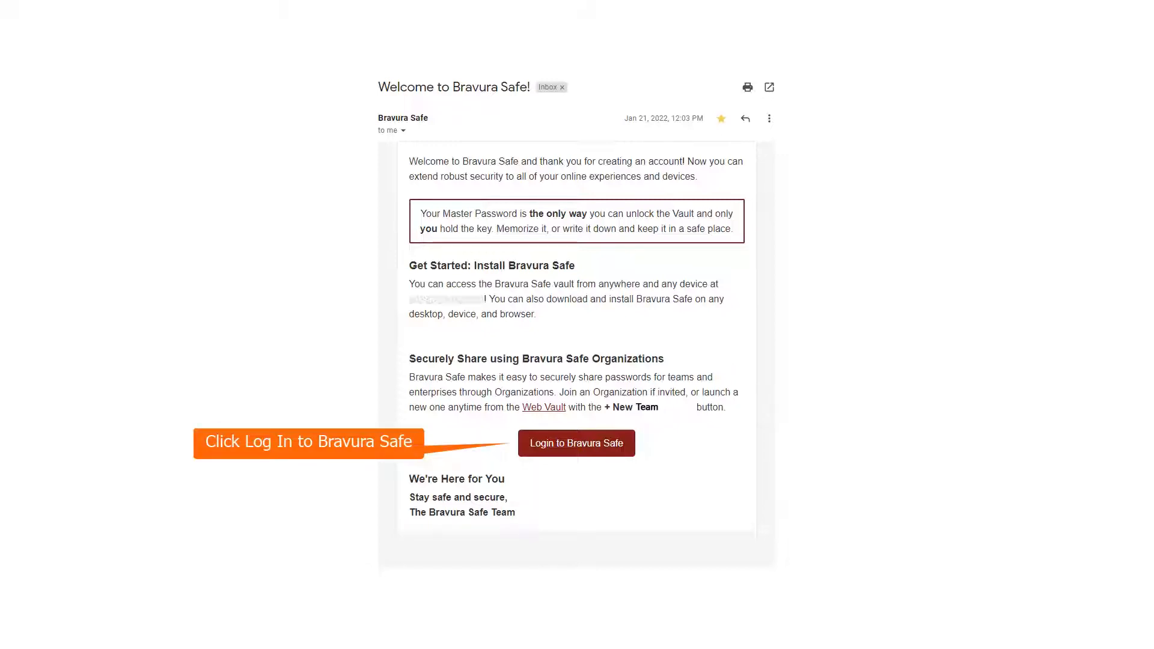
Follow the welcome email's Login to Bravura Safe link to the login page
{"action": "left_click", "coordinate": [576, 442]}
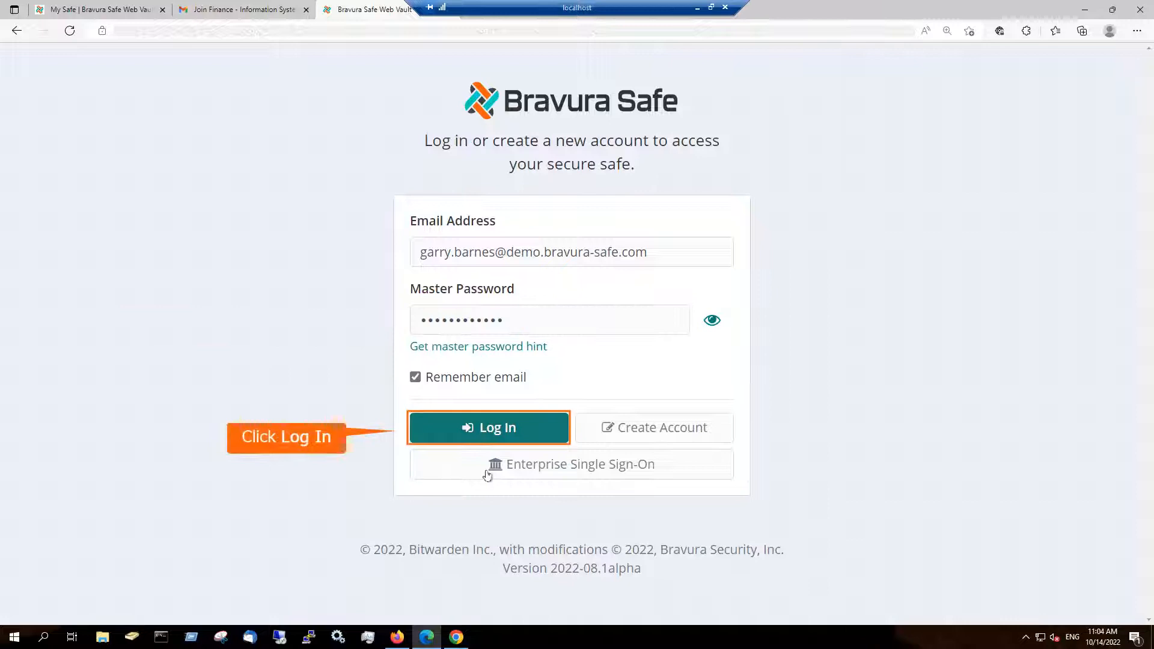
{"action": "left_click", "coordinate": [489, 427]}
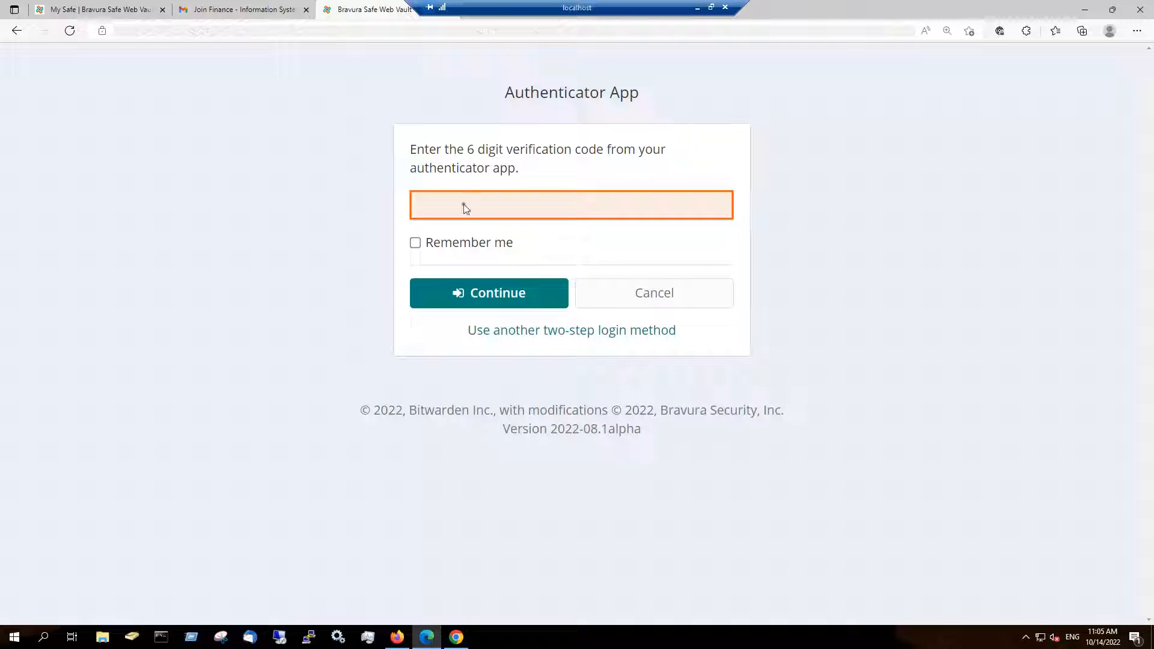
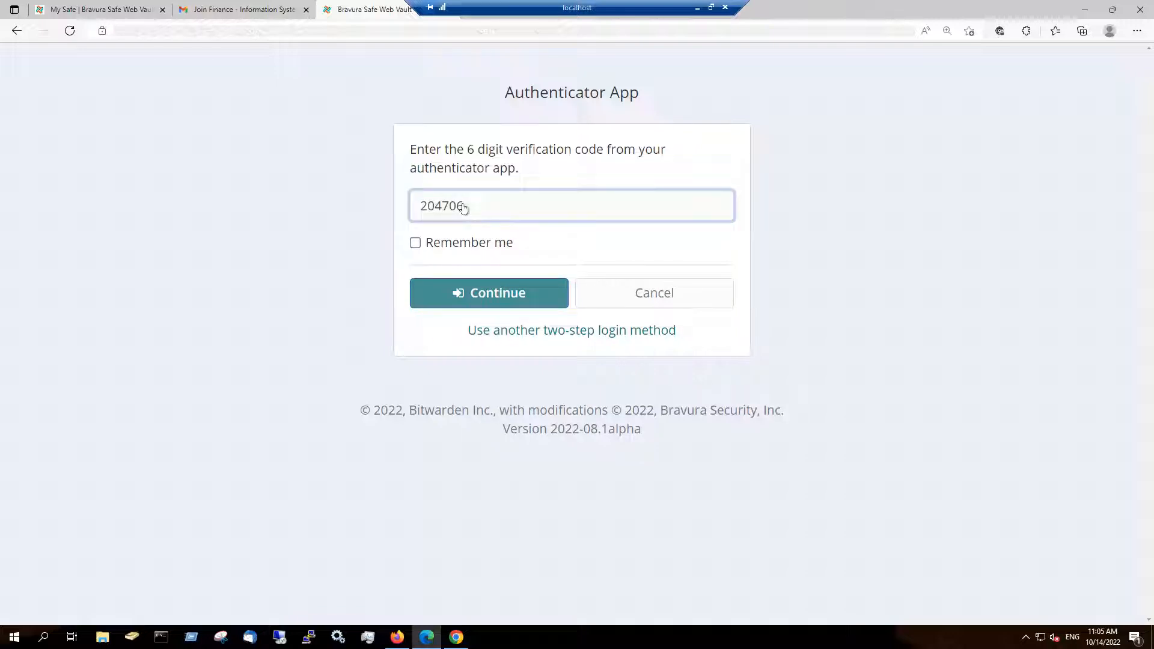
{"action": "left_click", "coordinate": [489, 292]}
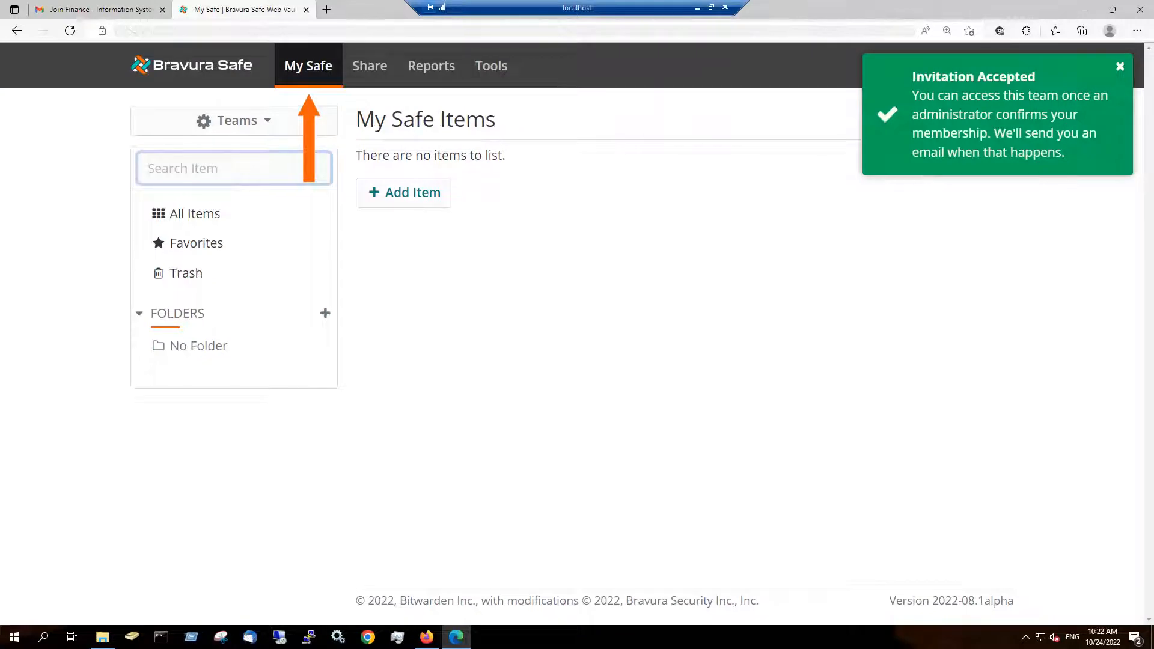
Check the My Safe Teams dropdown, which lists no teams yet
{"action": "left_click", "coordinate": [195, 213]}
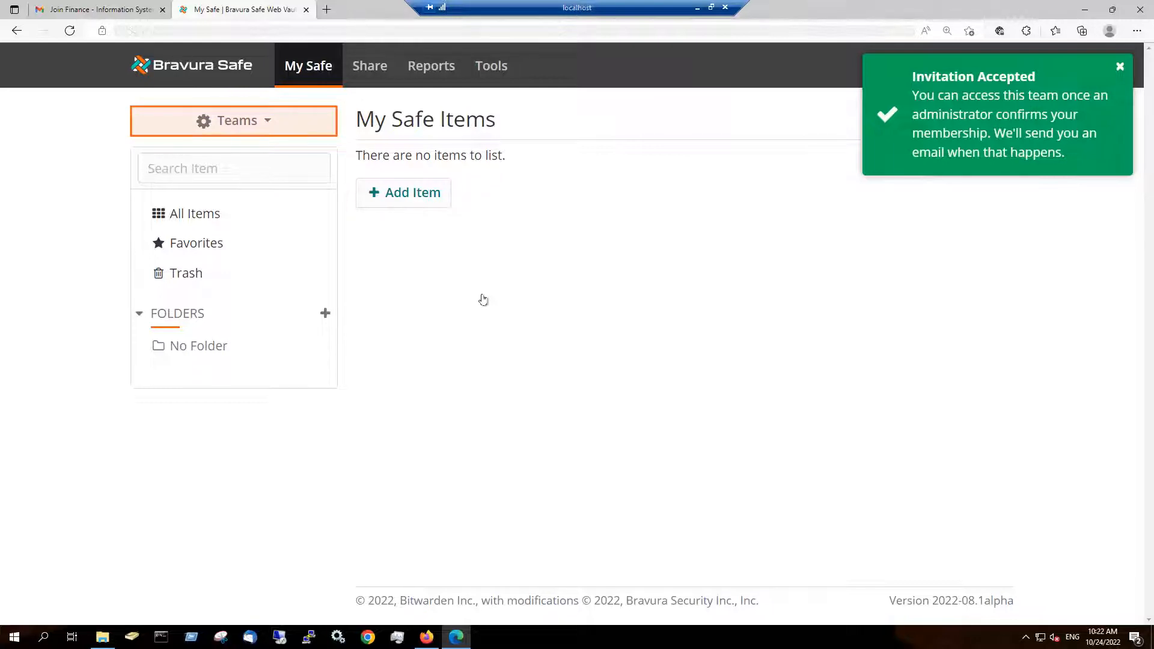
{"action": "left_click", "coordinate": [234, 120]}
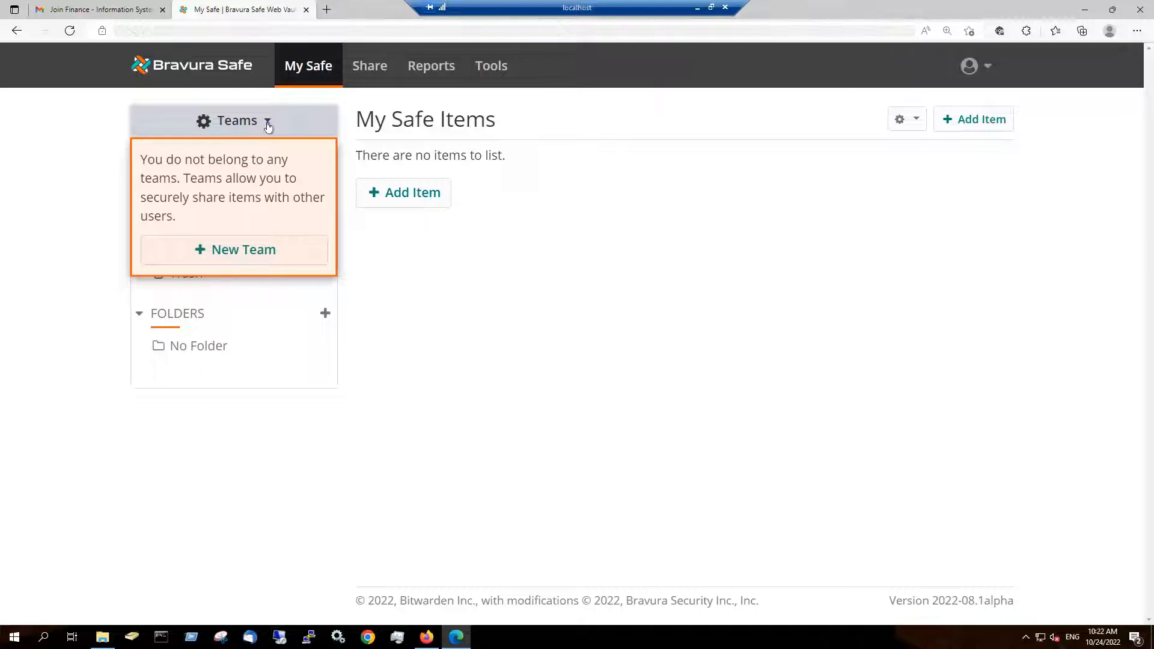
{"action": "left_click", "coordinate": [235, 120]}
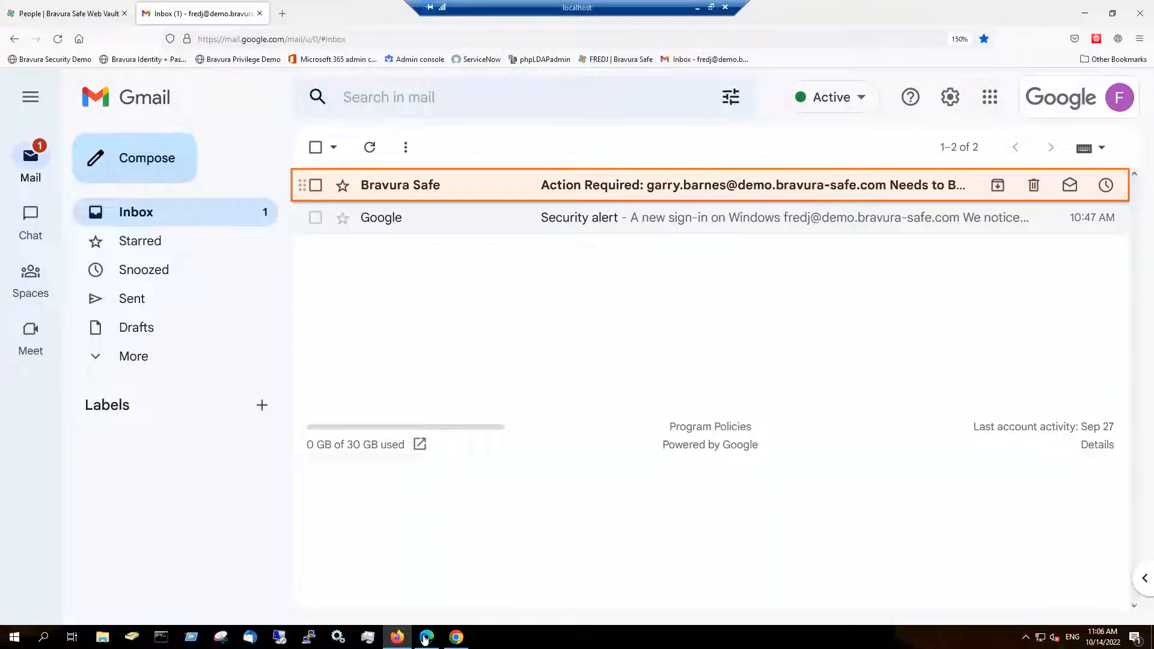
{"action": "mouse_move", "coordinate": [521, 233]}
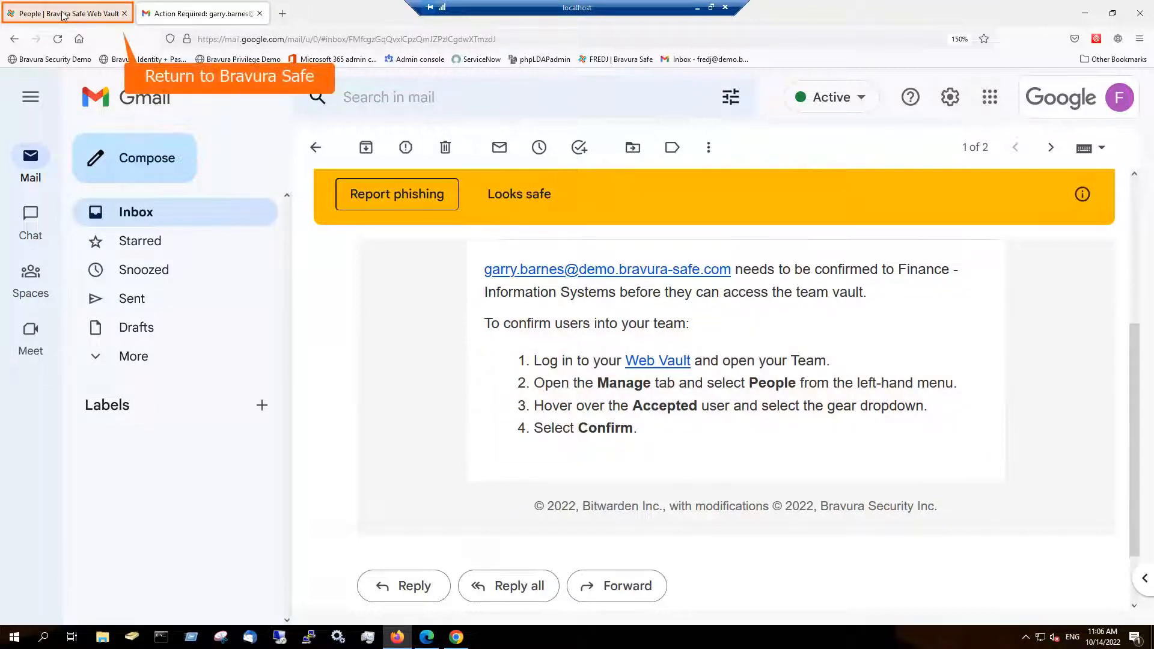
Return to the team's People tab in Bravura Safe Web Vault
{"action": "left_click", "coordinate": [66, 13]}
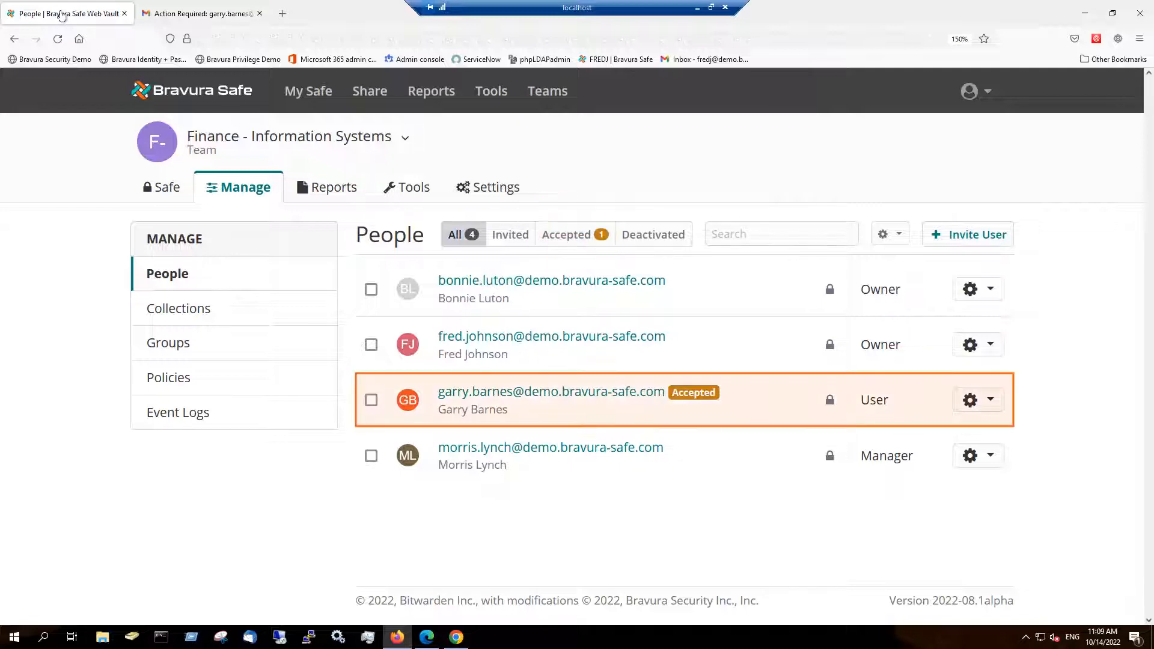
{"action": "mouse_move", "coordinate": [970, 399]}
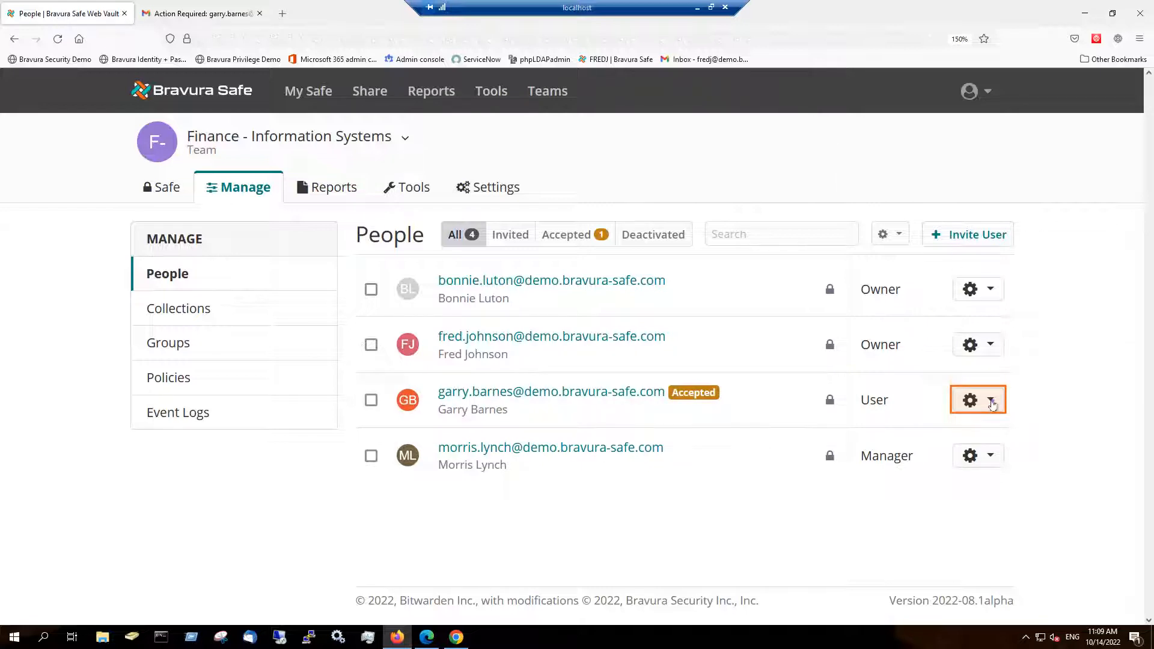
{"action": "left_click", "coordinate": [993, 400]}
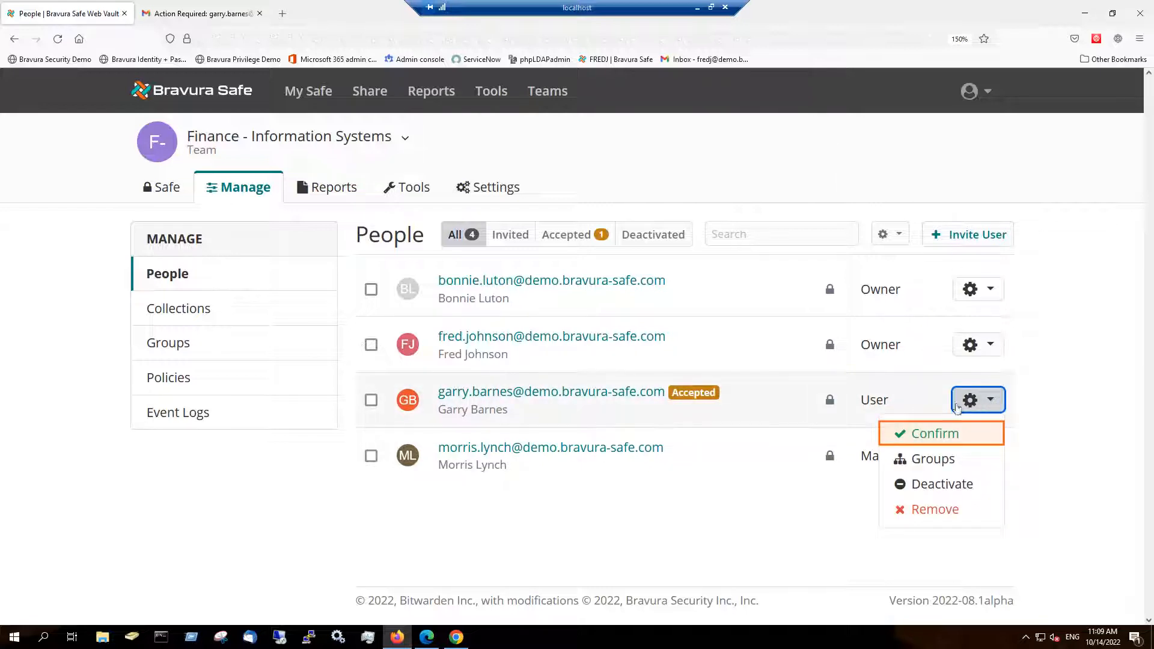
{"action": "left_click", "coordinate": [938, 433]}
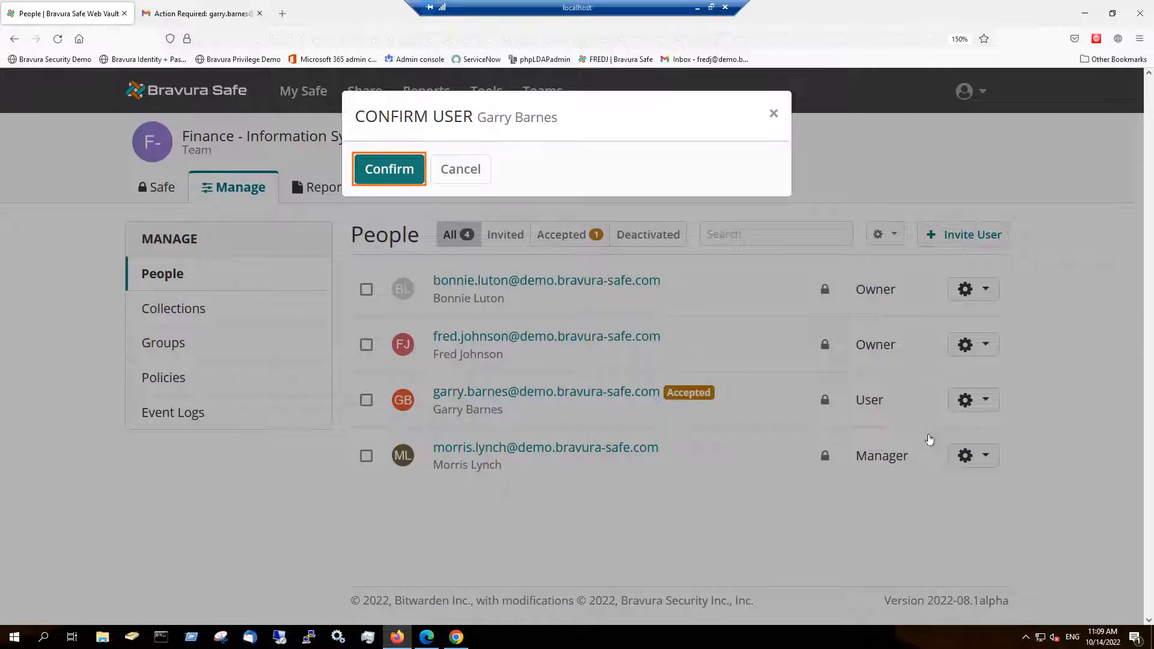
{"action": "left_click", "coordinate": [389, 168]}
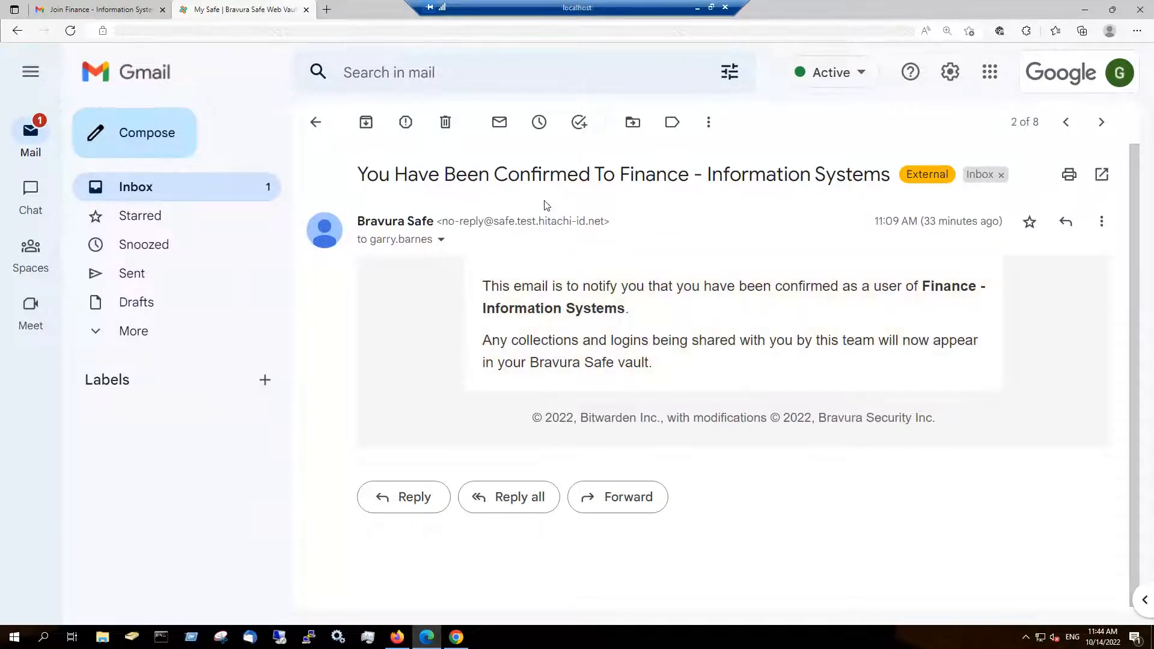
Switch from the confirmation email to the My Safe Bravura Safe tab
{"action": "left_click", "coordinate": [239, 9]}
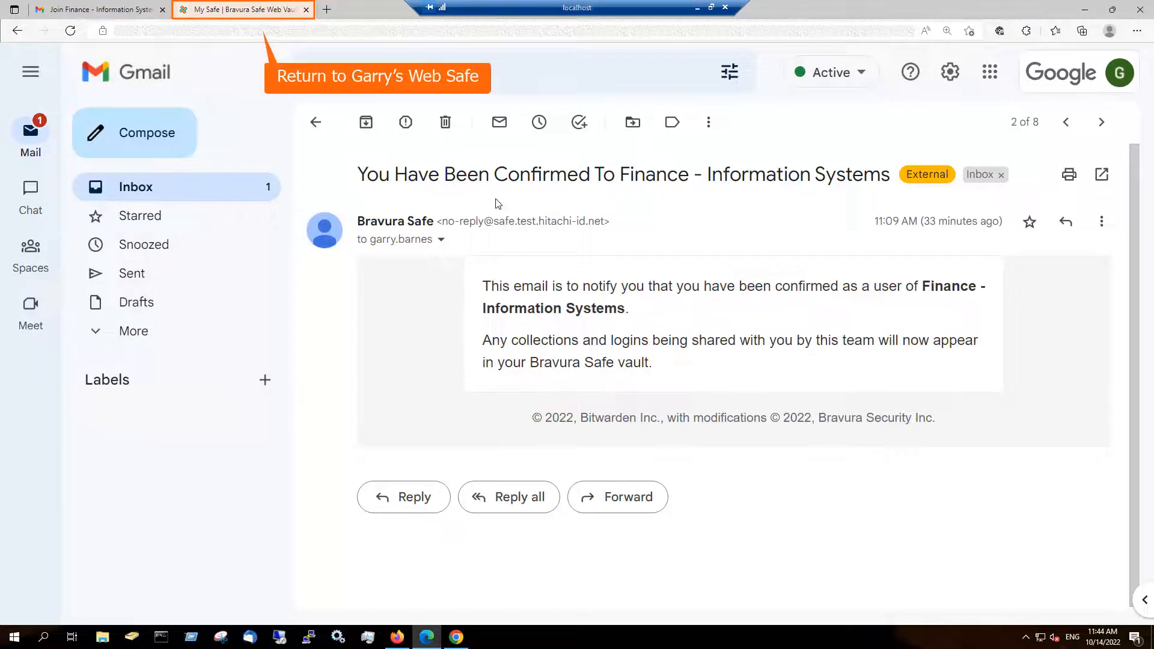
Check My Safe's shared finance items and the Teams dropdown showing Finance - Information Systems
{"action": "left_click", "coordinate": [236, 9]}
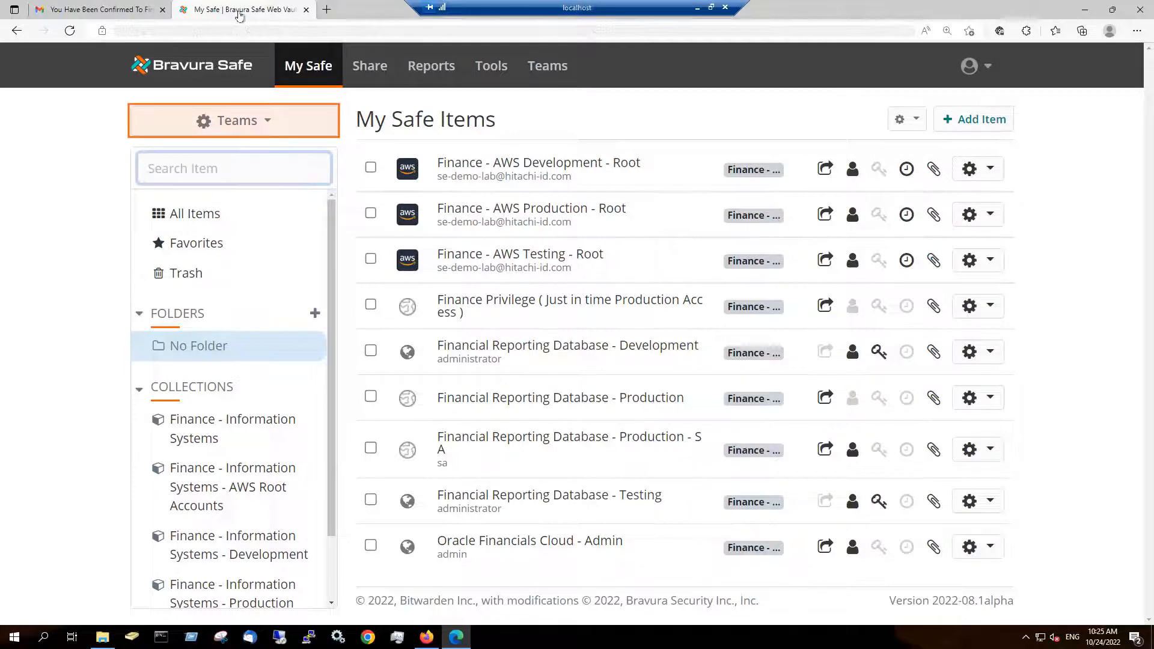
{"action": "left_click", "coordinate": [234, 120]}
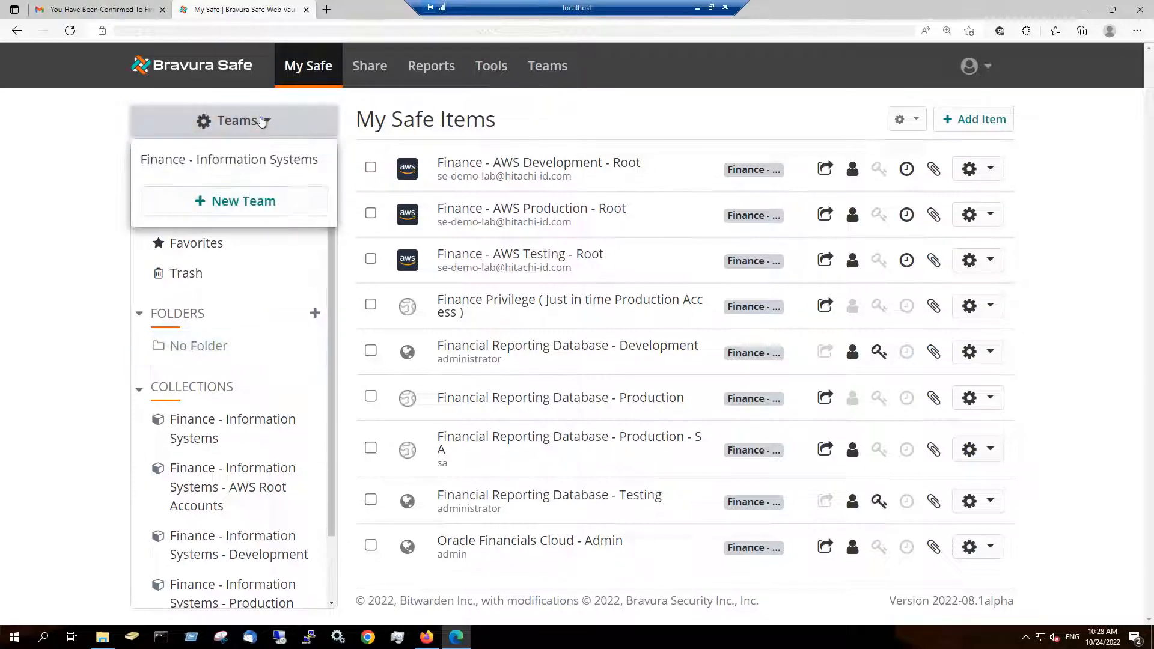
{"action": "mouse_move", "coordinate": [233, 159]}
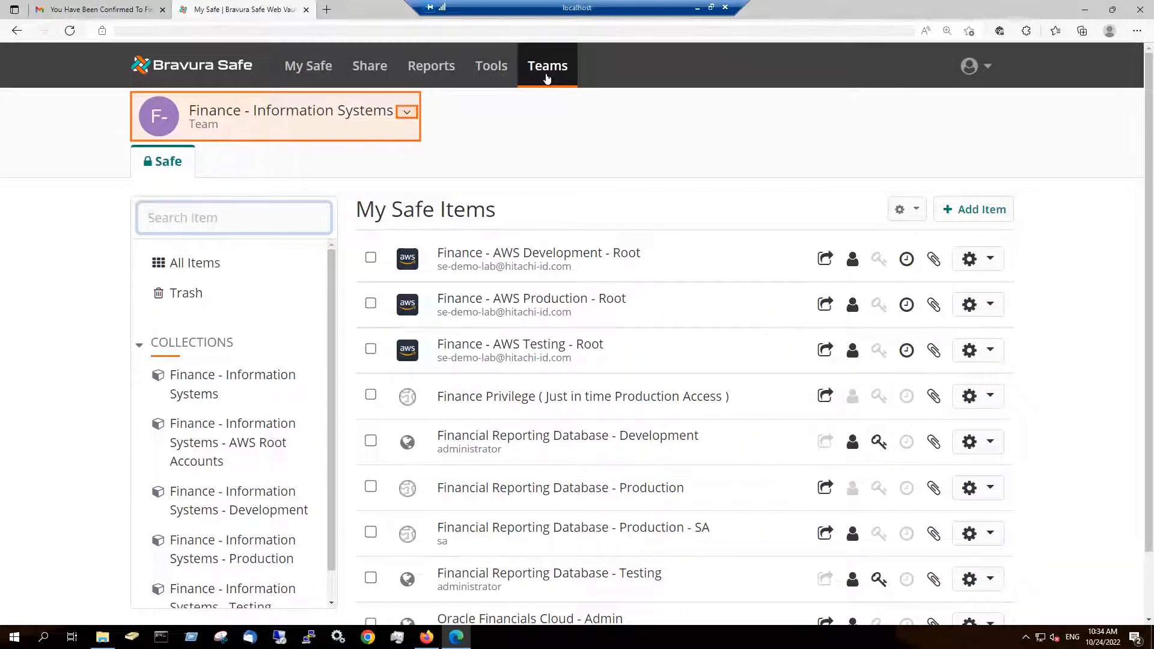
Pick Finance - Information Systems from the team name dropdown
{"action": "left_click", "coordinate": [405, 112]}
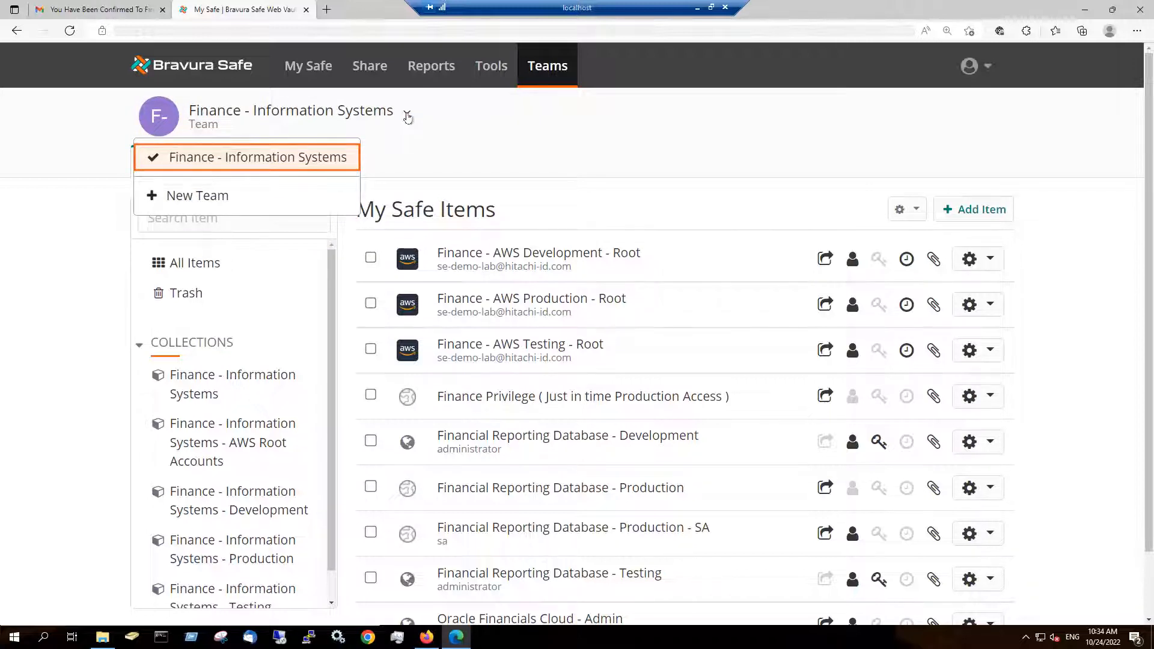
{"action": "left_click", "coordinate": [258, 157]}
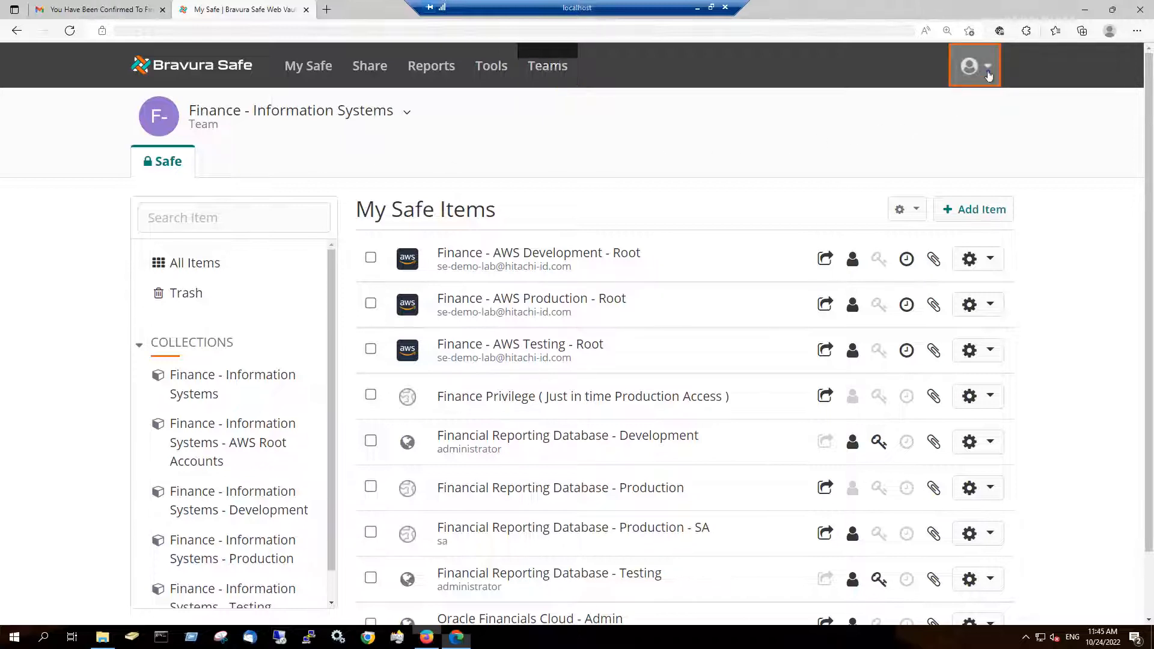
From account settings, open Emergency Access and start adding an emergency contact
{"action": "left_click", "coordinate": [974, 65]}
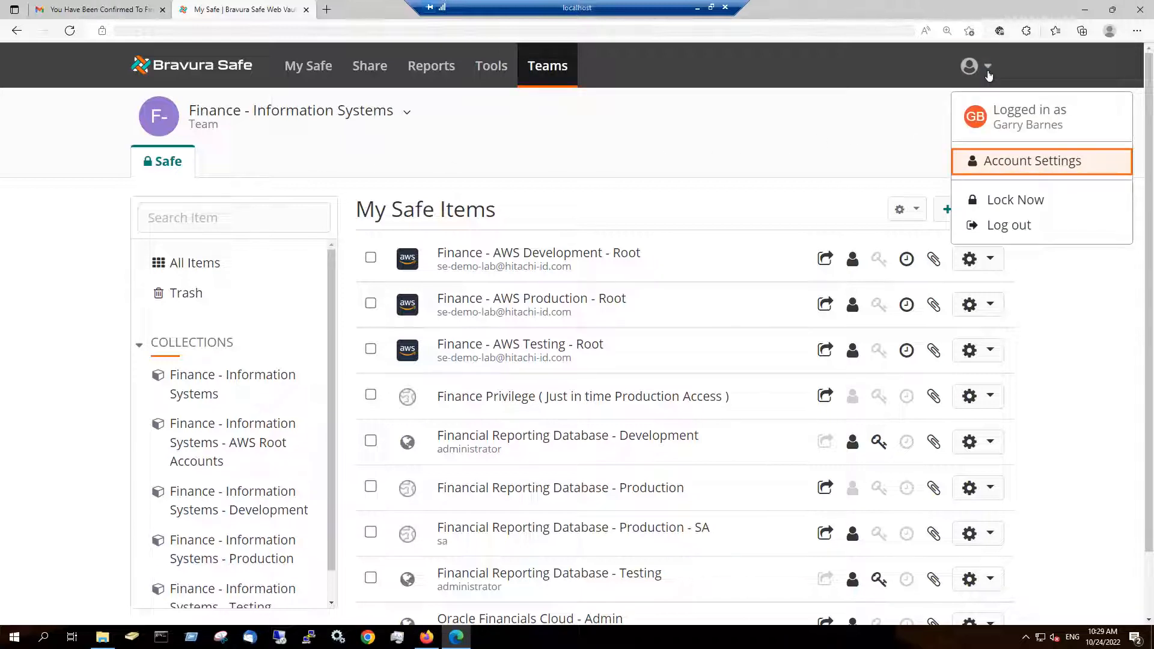
{"action": "left_click", "coordinate": [1032, 160]}
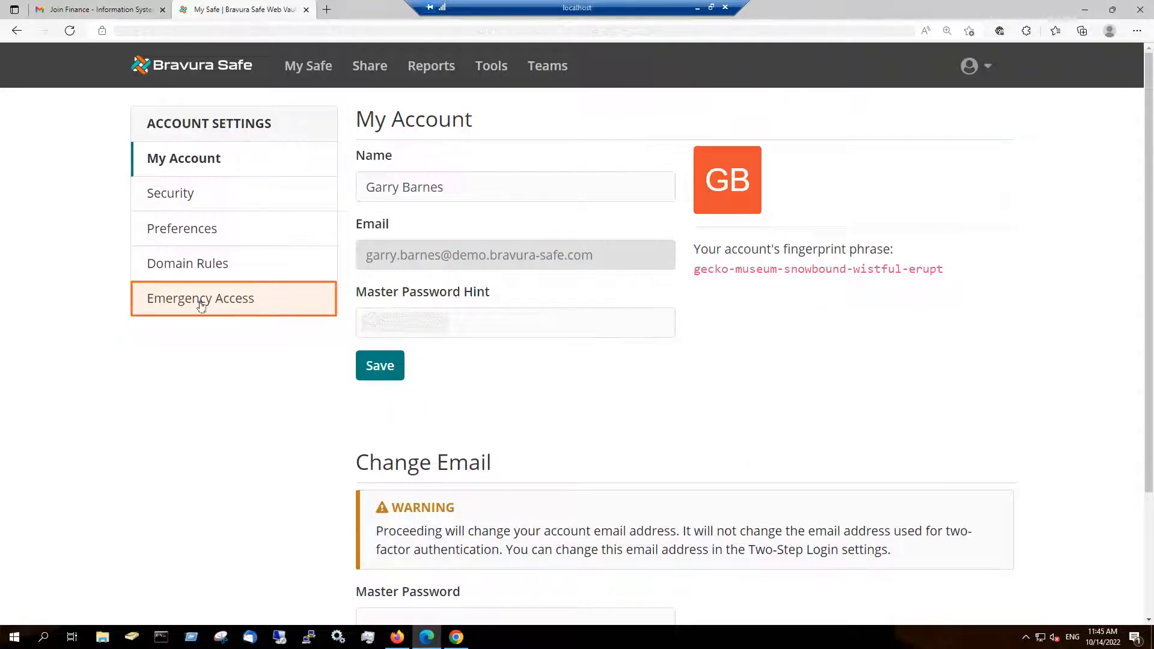
{"action": "left_click", "coordinate": [200, 298]}
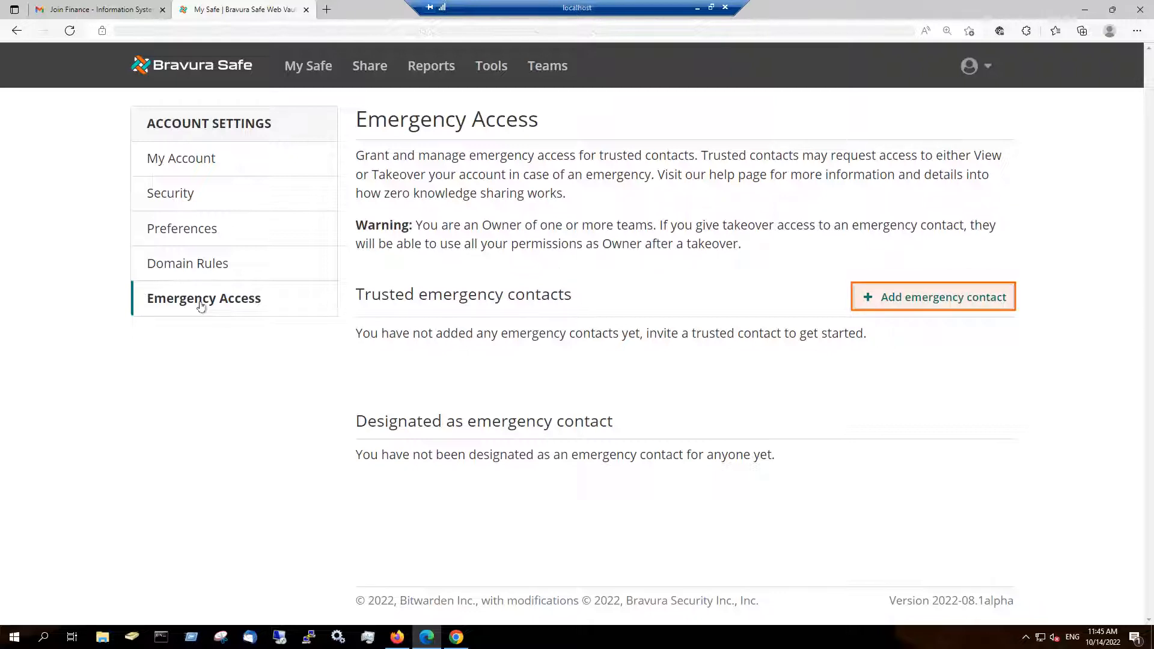
{"action": "left_click", "coordinate": [932, 296]}
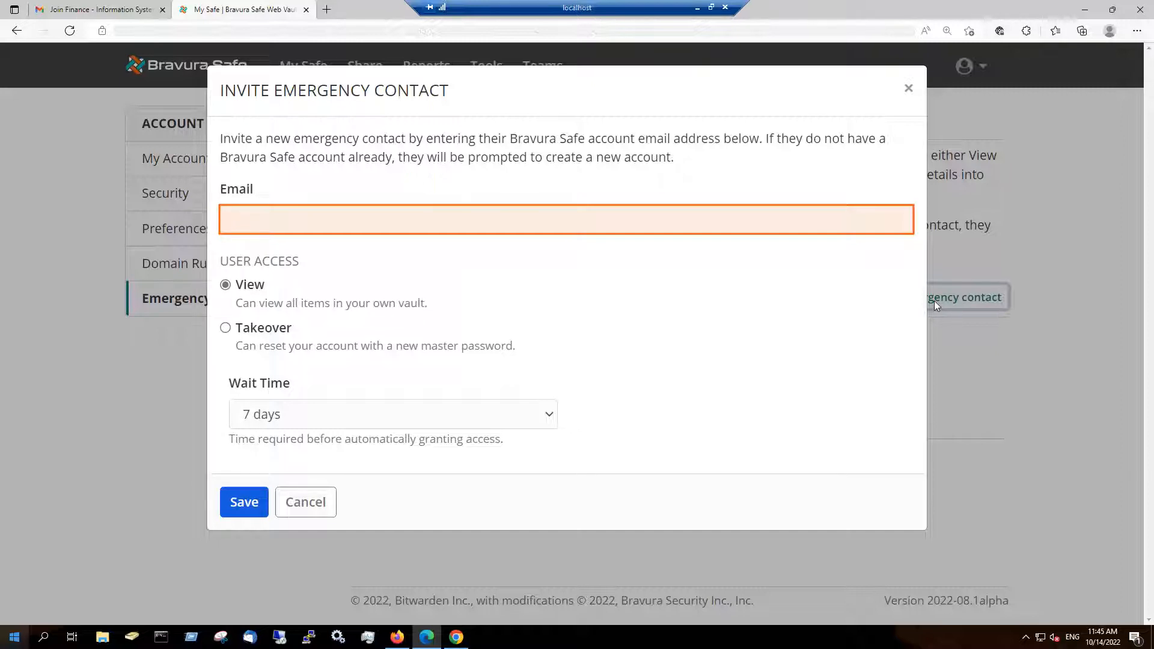
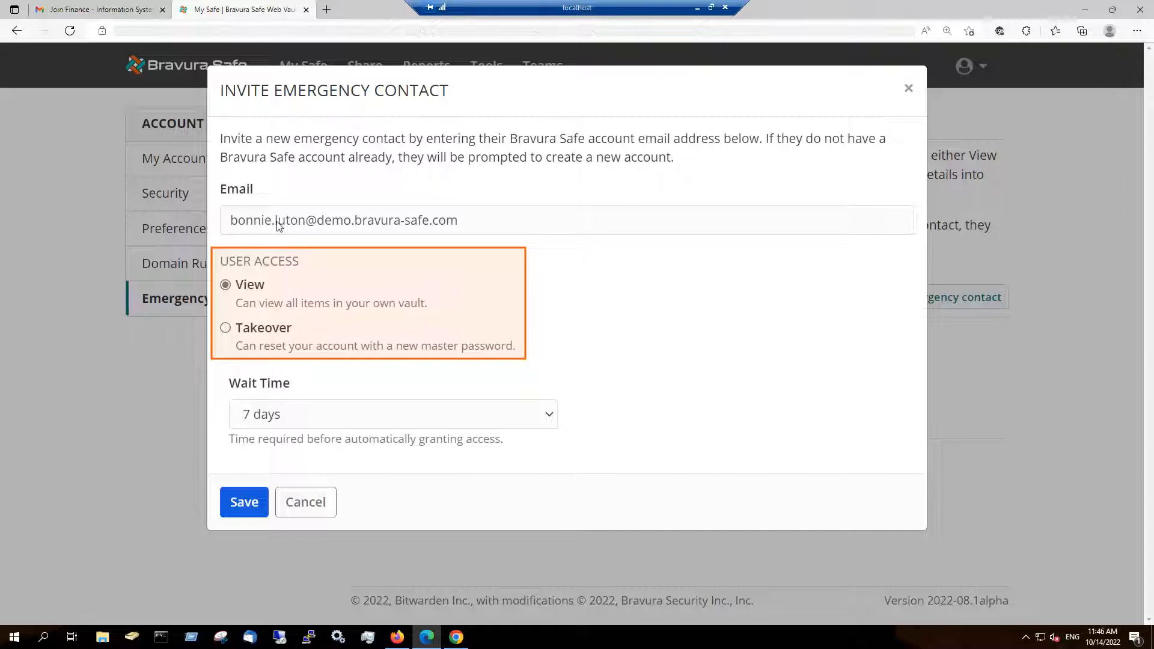
{"action": "left_click", "coordinate": [250, 284]}
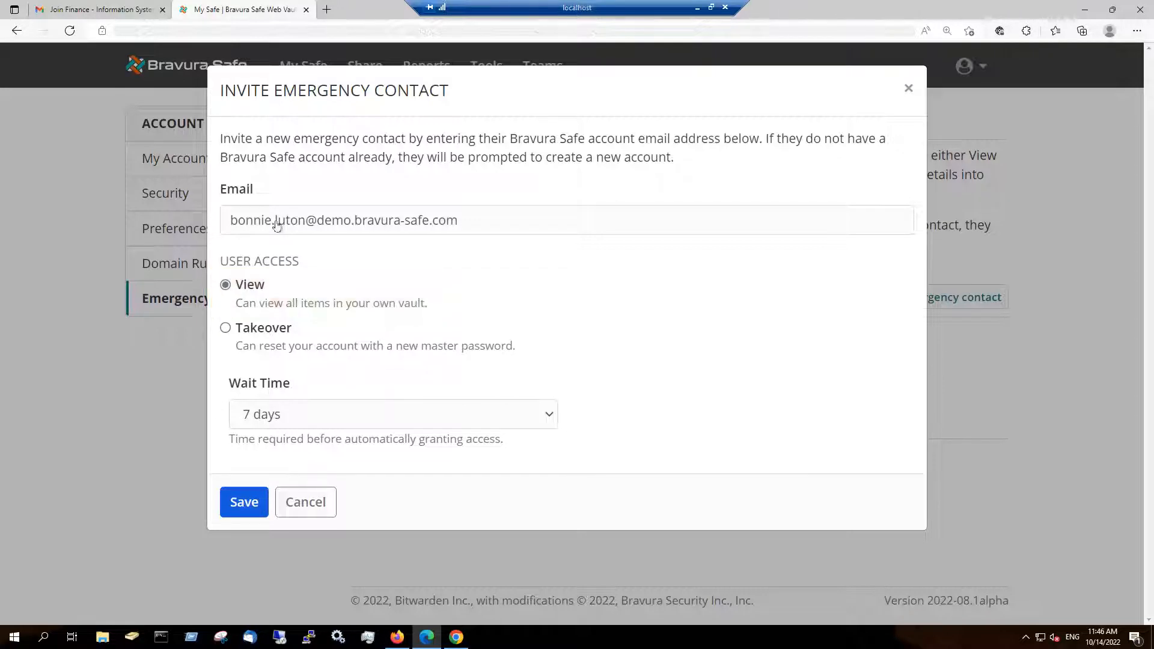
{"action": "left_click", "coordinate": [226, 327]}
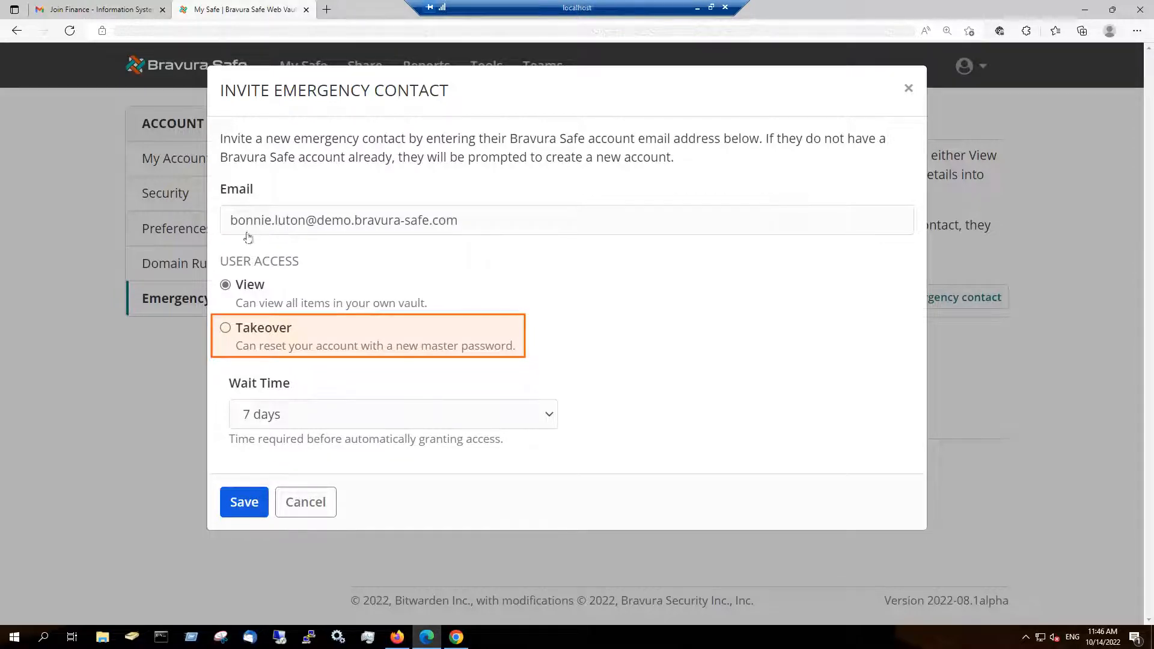
{"action": "left_click", "coordinate": [226, 327]}
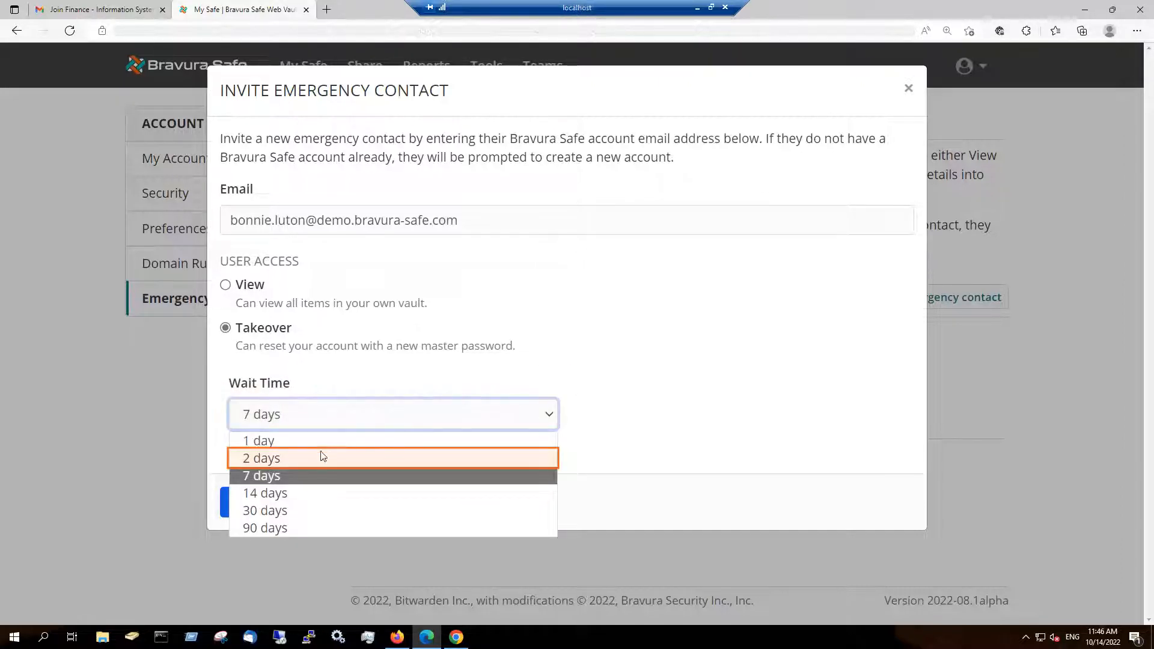
{"action": "left_click", "coordinate": [260, 458]}
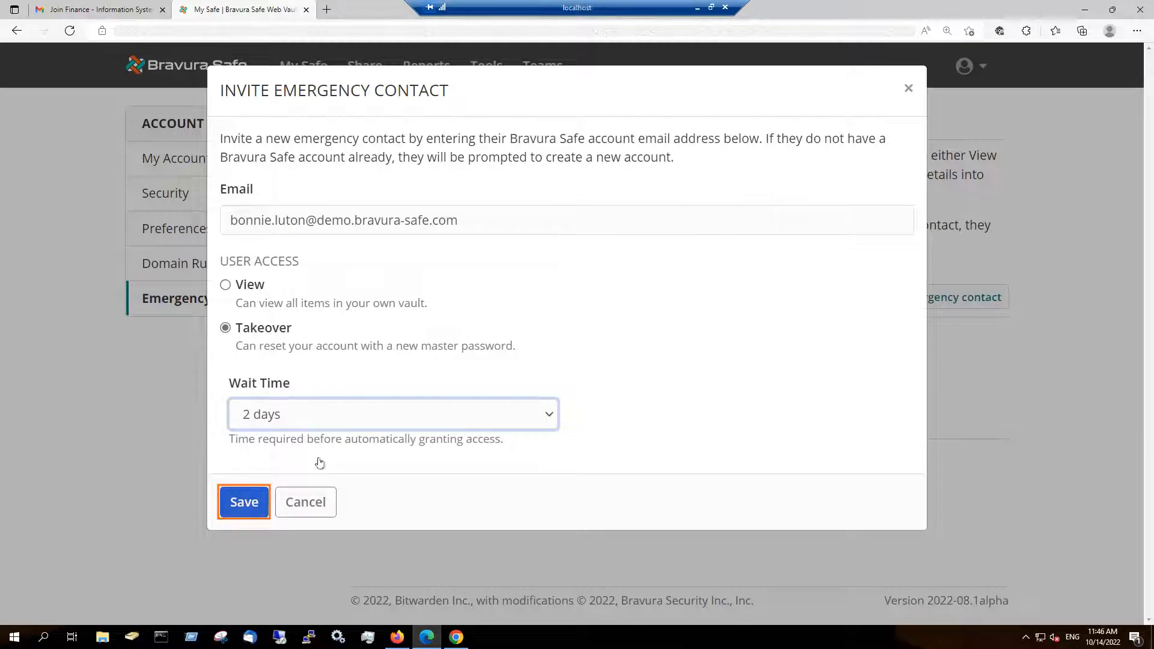
{"action": "left_click", "coordinate": [243, 502]}
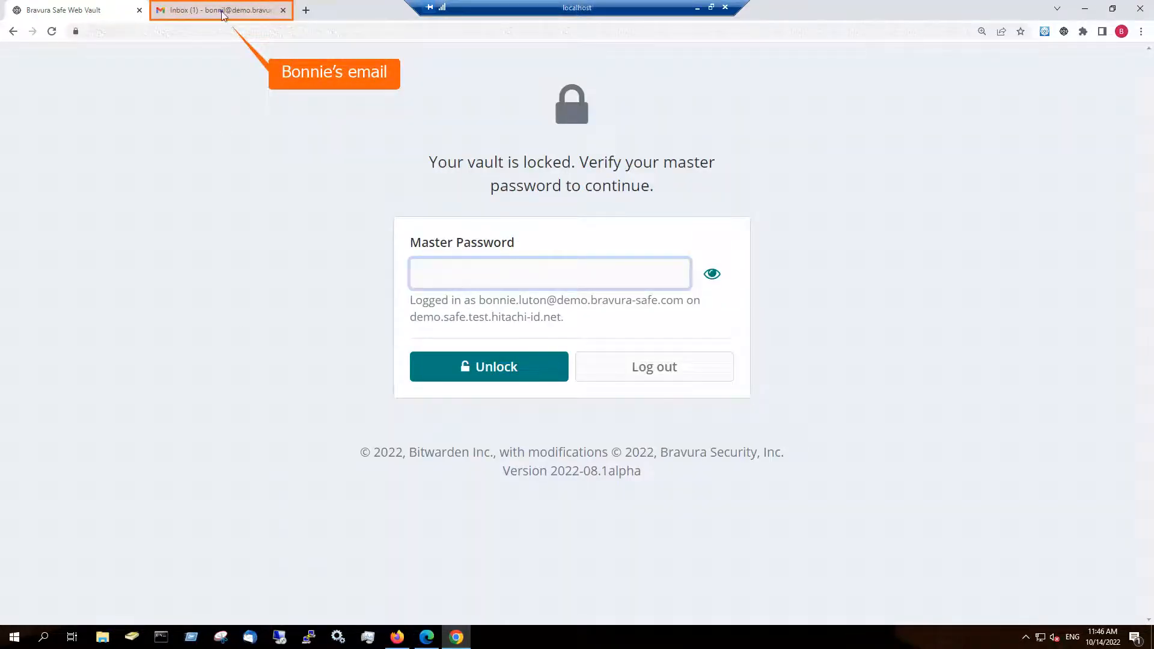
In Bonnie's Gmail, open the Emergency Access Contact Invite and choose Become emergency contact
{"action": "left_click", "coordinate": [217, 10]}
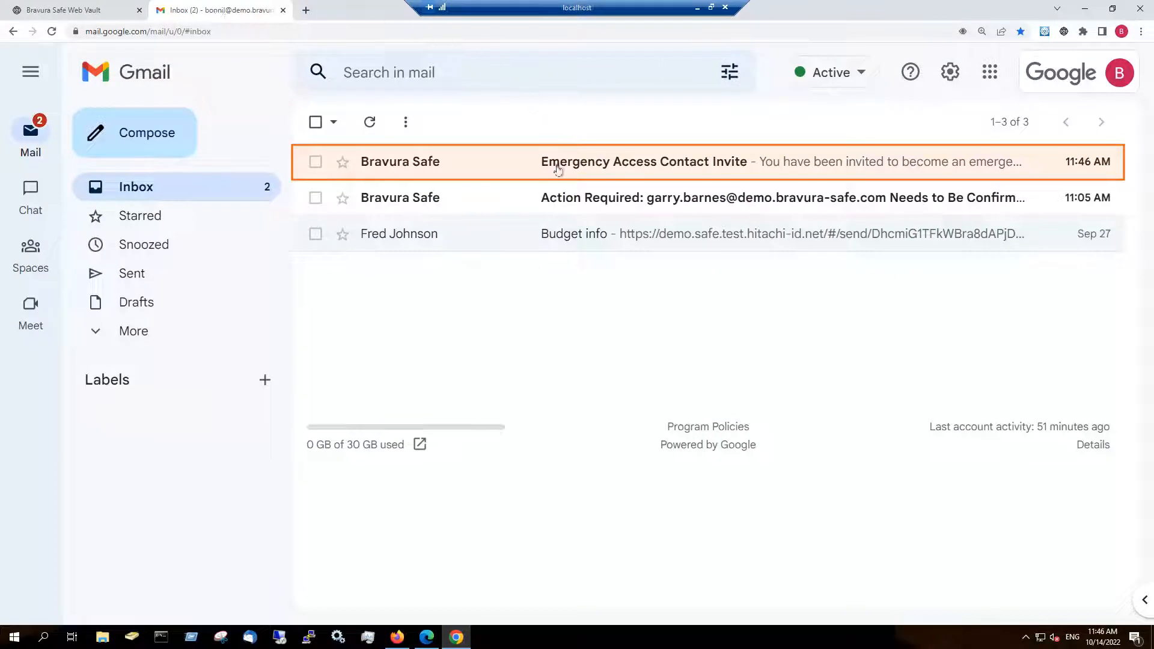
{"action": "left_click", "coordinate": [642, 161]}
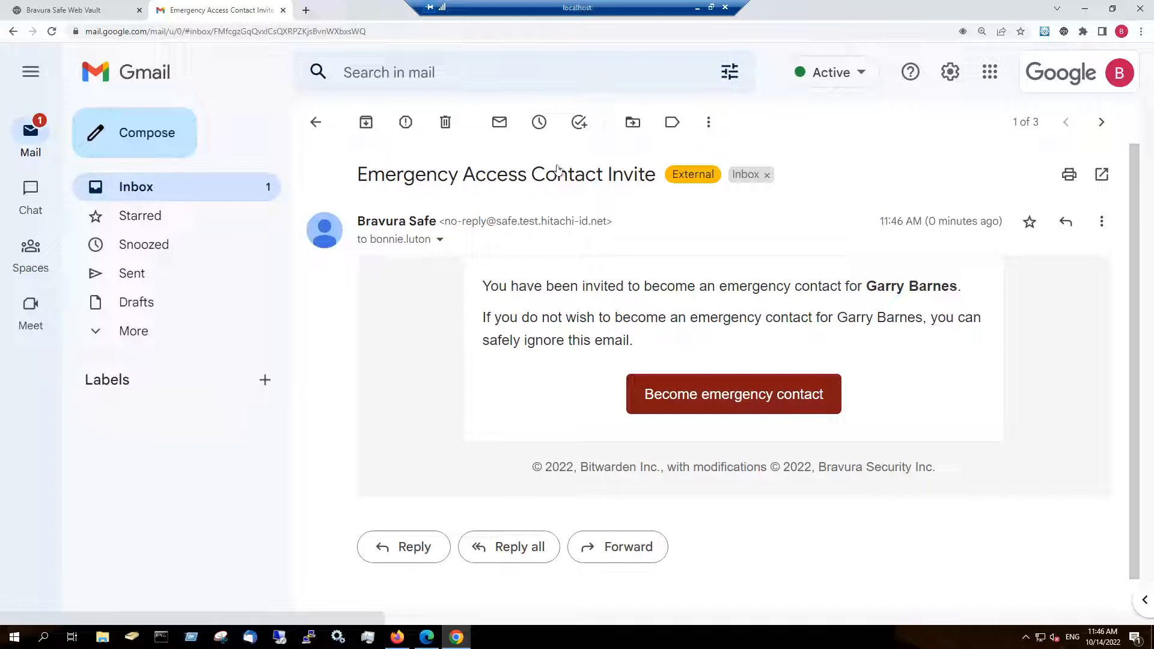
{"action": "mouse_move", "coordinate": [732, 394]}
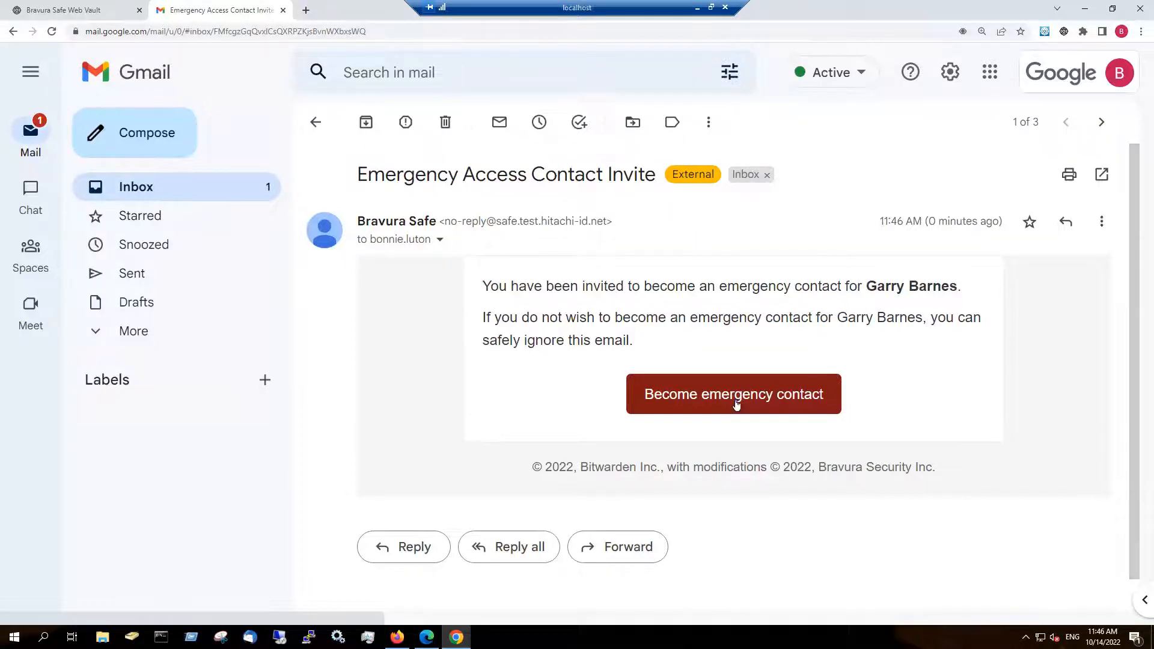
{"action": "left_click", "coordinate": [733, 393]}
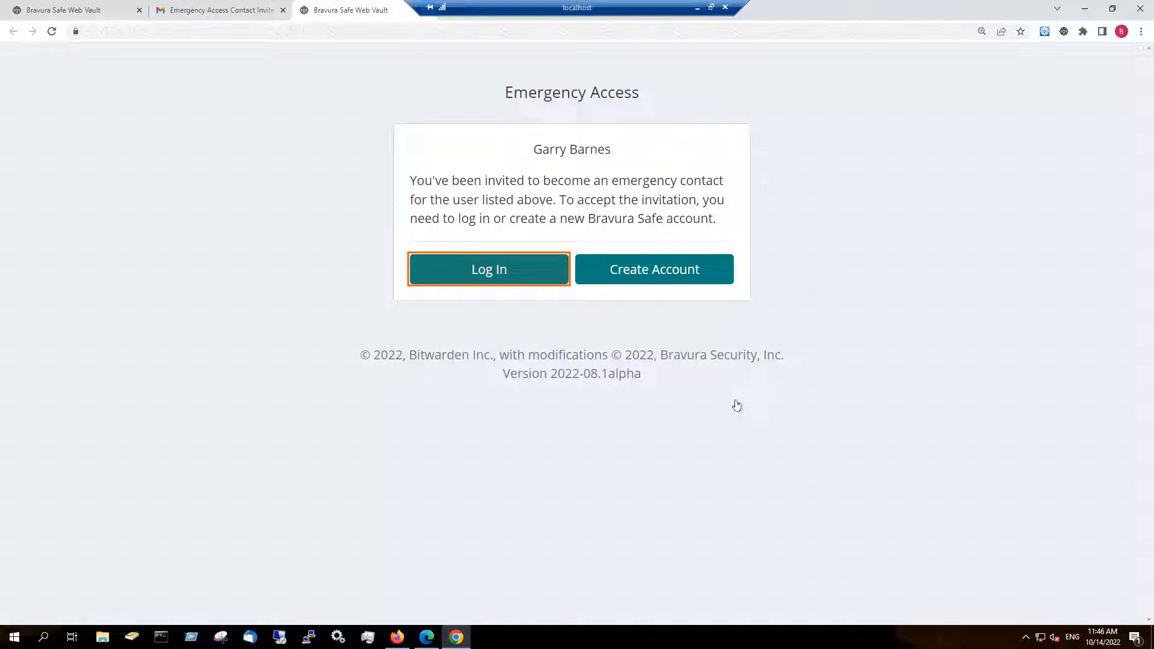
{"action": "left_click", "coordinate": [489, 269]}
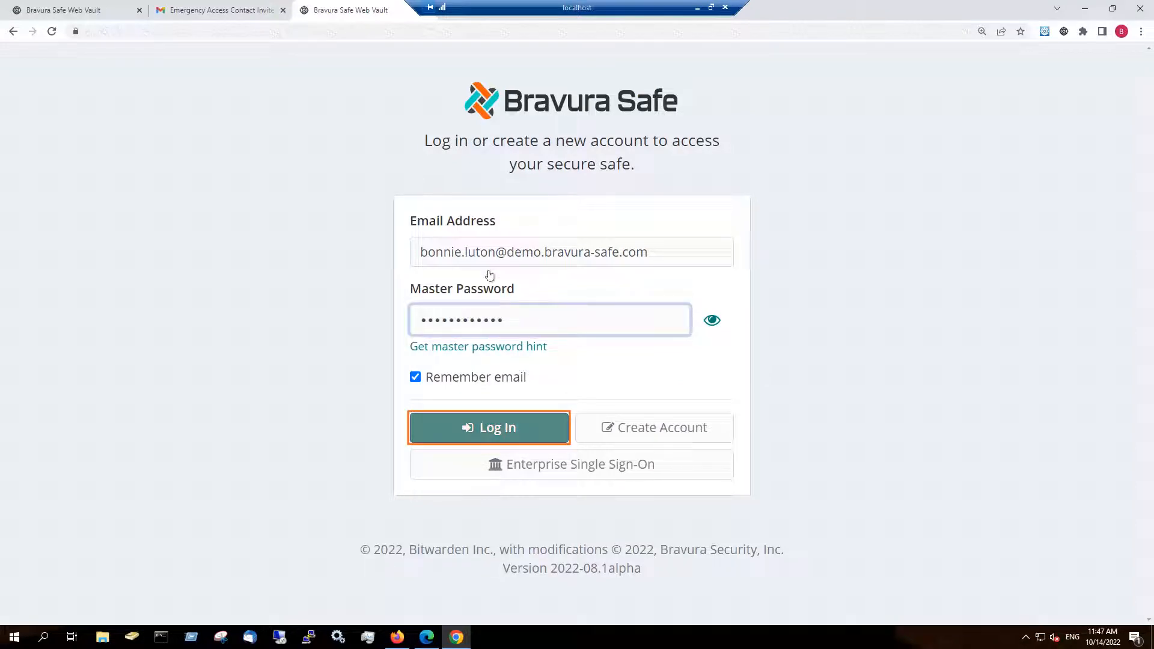
{"action": "left_click", "coordinate": [489, 427]}
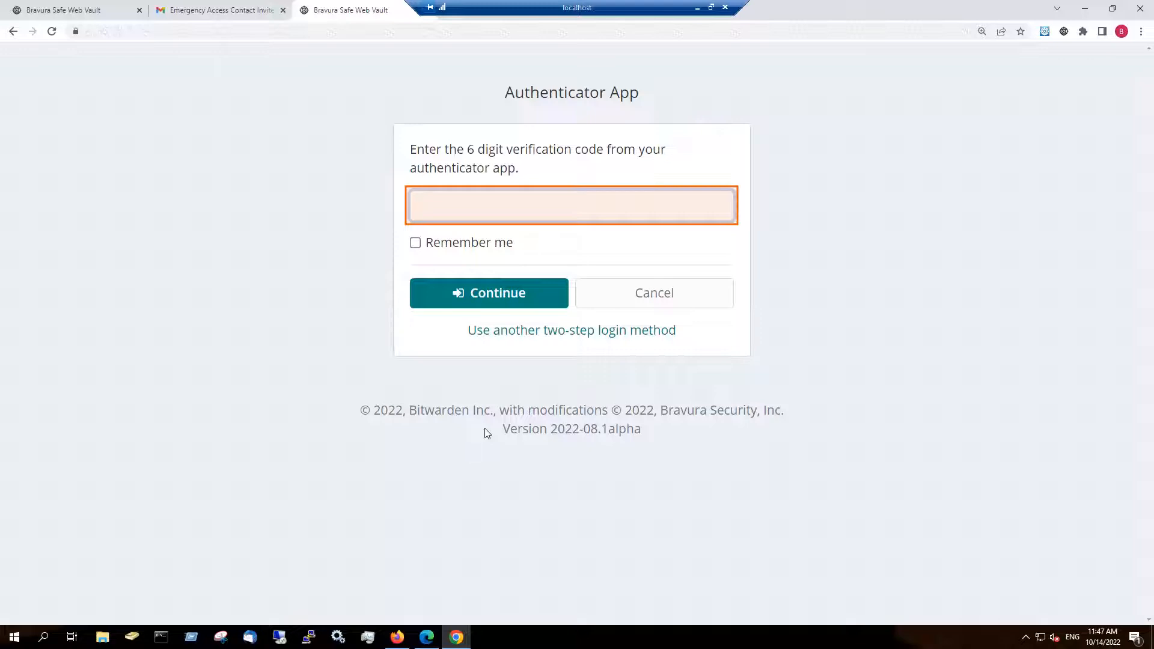
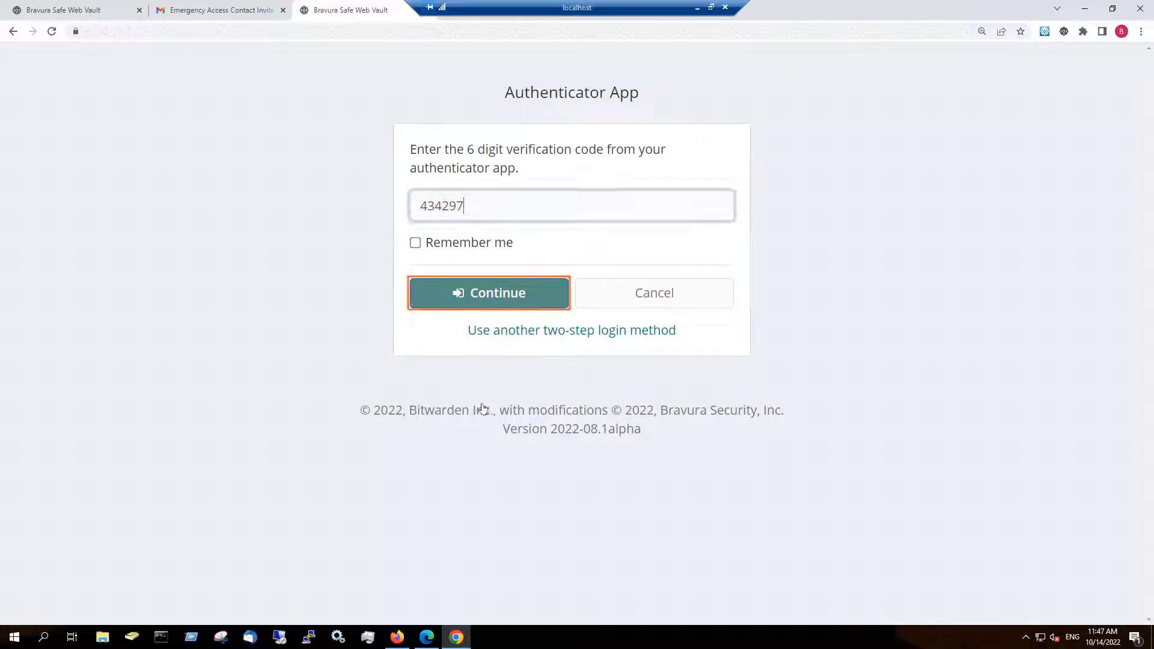
{"action": "left_click", "coordinate": [489, 292]}
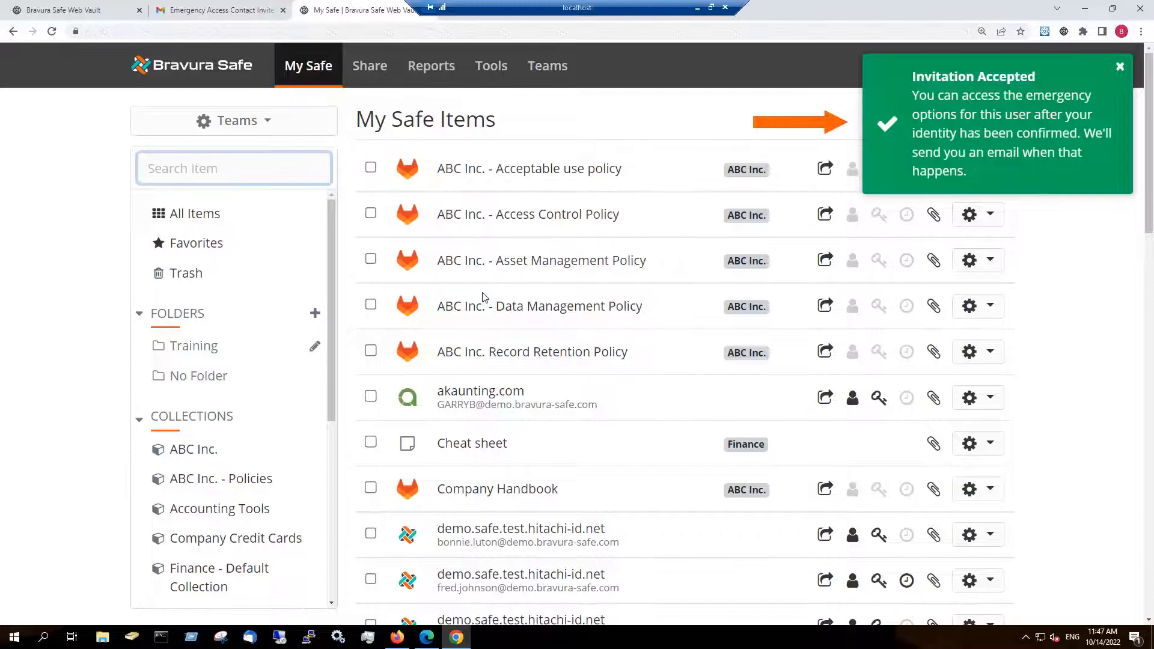
Switch back to Garry's browser showing the Emergency Access page
{"action": "left_click", "coordinate": [1120, 66]}
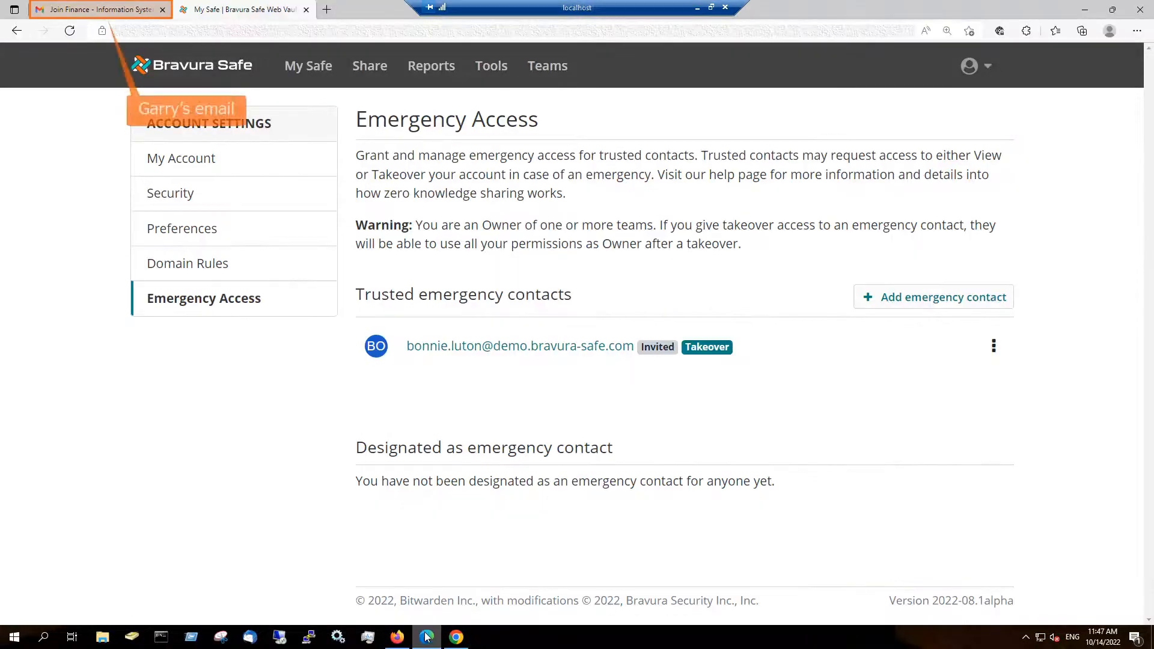
Read Garry's Accepted Emergency Access email, then return to the Bravura Safe tab
{"action": "left_click", "coordinate": [240, 9]}
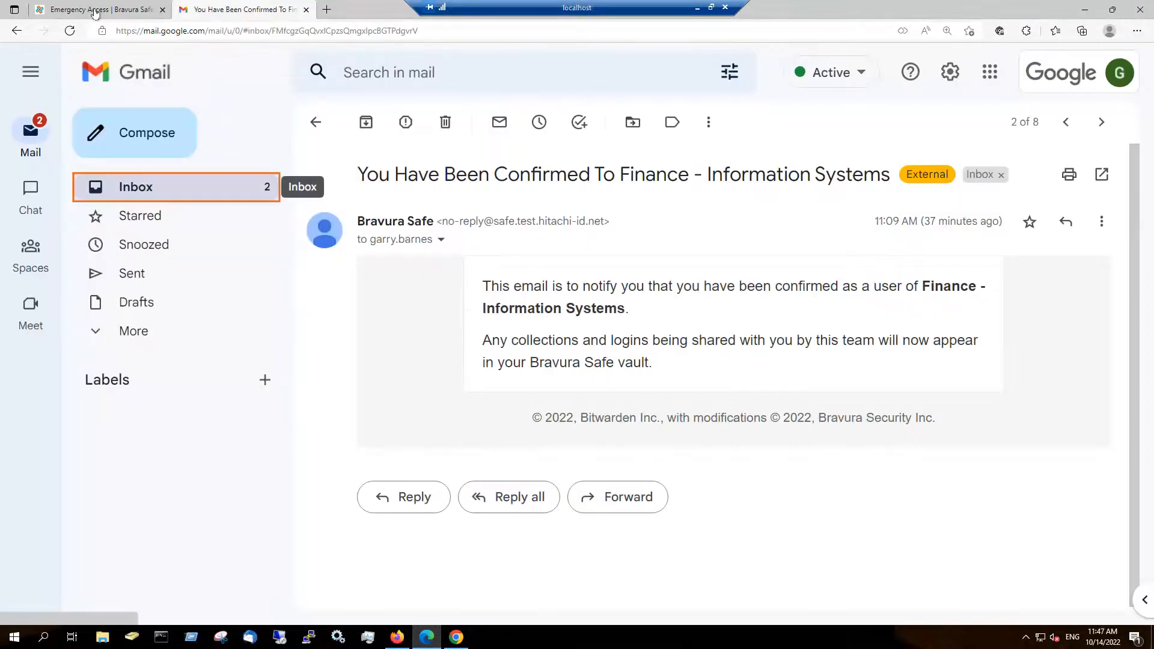
{"action": "left_click", "coordinate": [135, 187]}
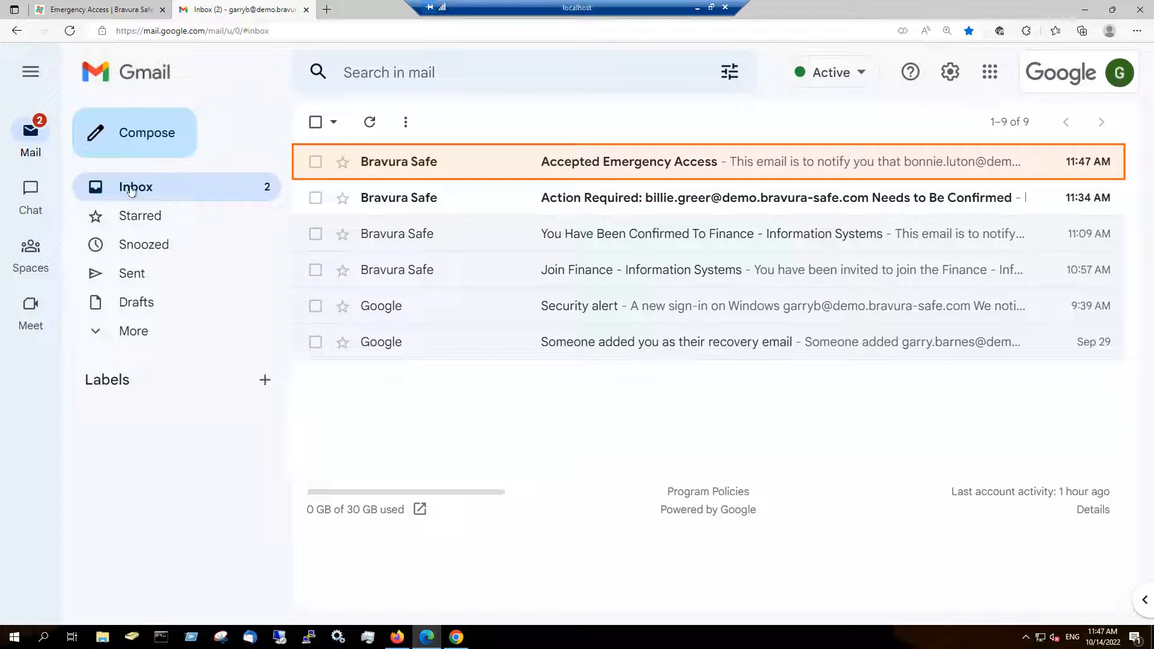
{"action": "left_click", "coordinate": [628, 161]}
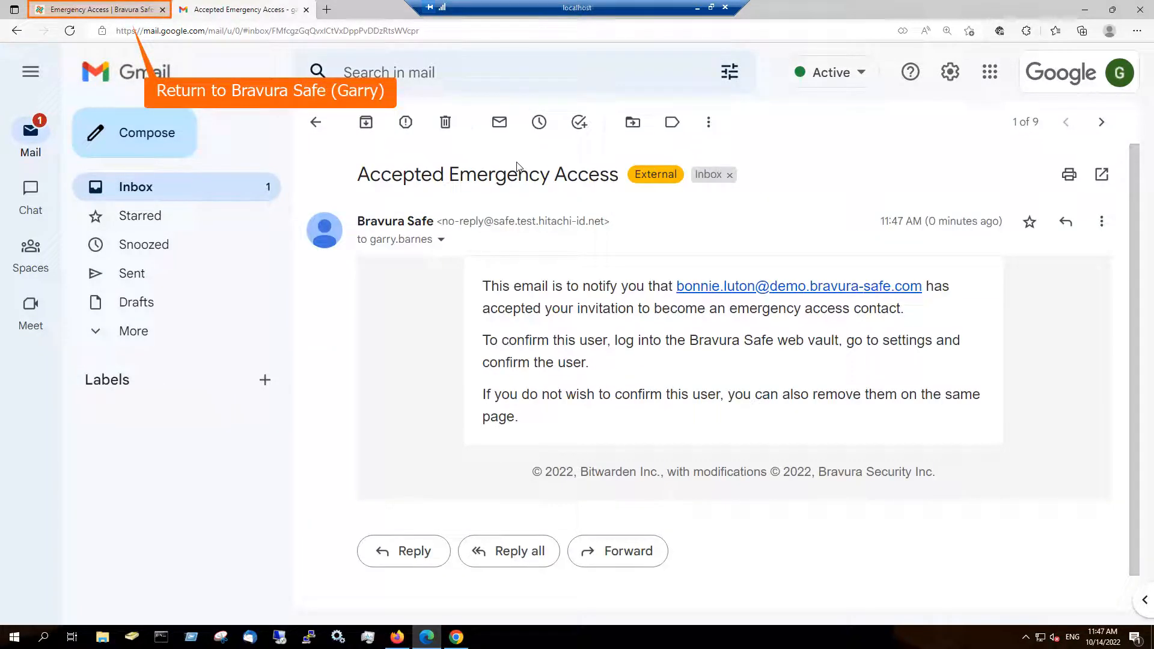
{"action": "left_click", "coordinate": [96, 9]}
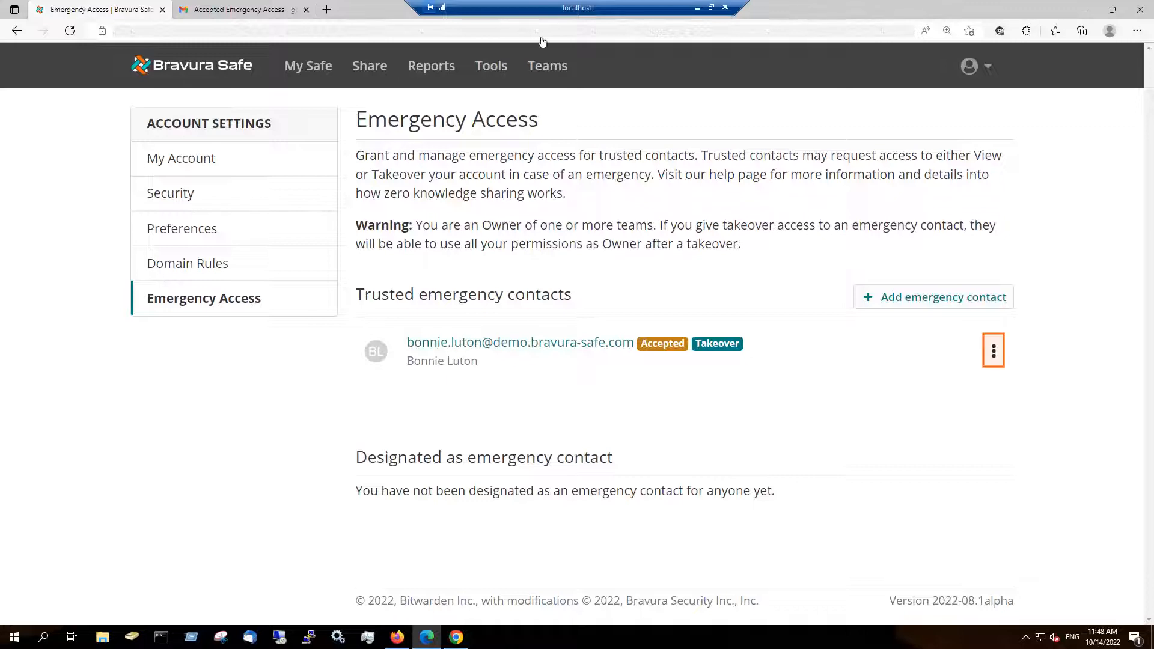
Confirm Bonnie from her contact menu after checking the fingerprint phrase
{"action": "left_click", "coordinate": [993, 350]}
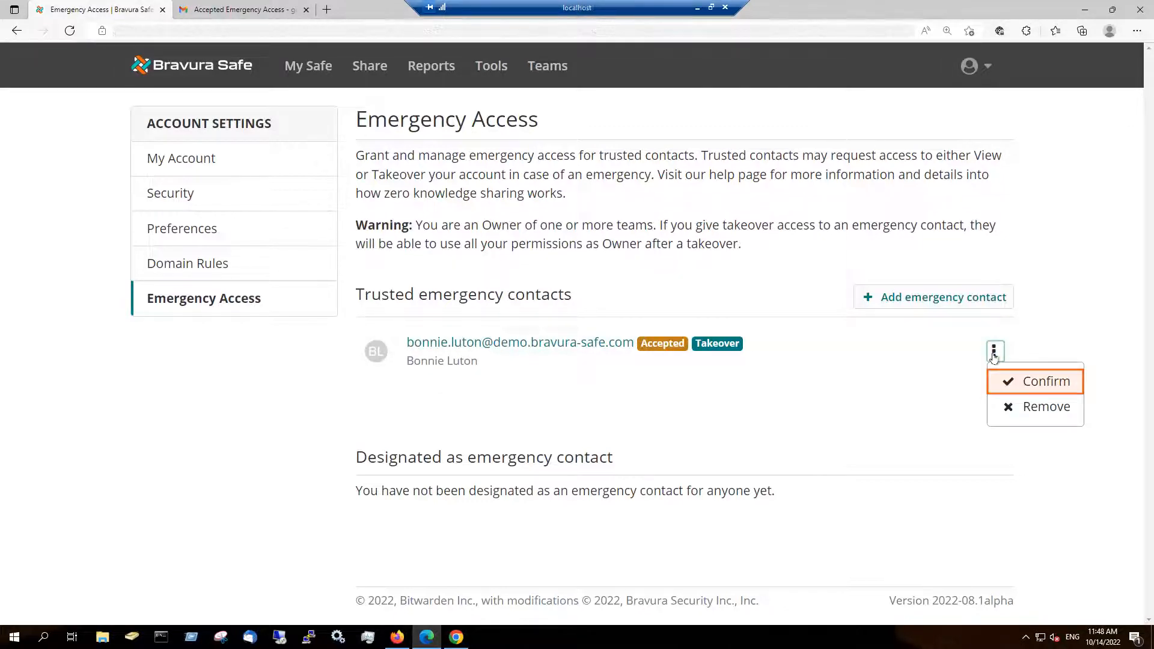
{"action": "left_click", "coordinate": [1045, 381]}
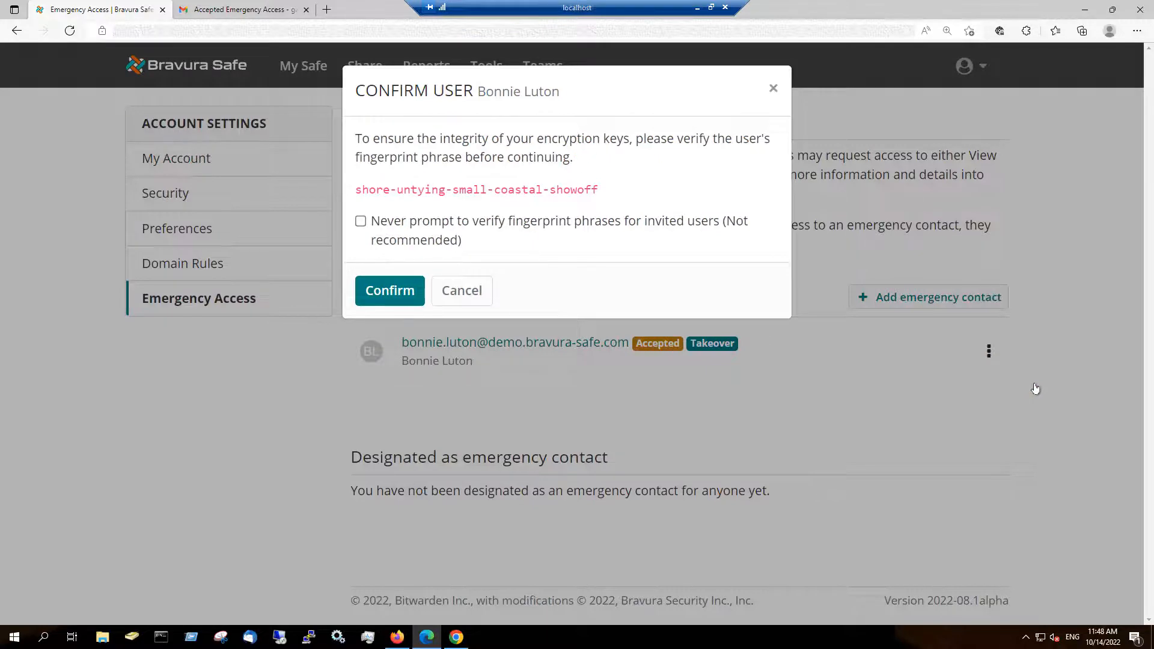
{"action": "mouse_move", "coordinate": [389, 290]}
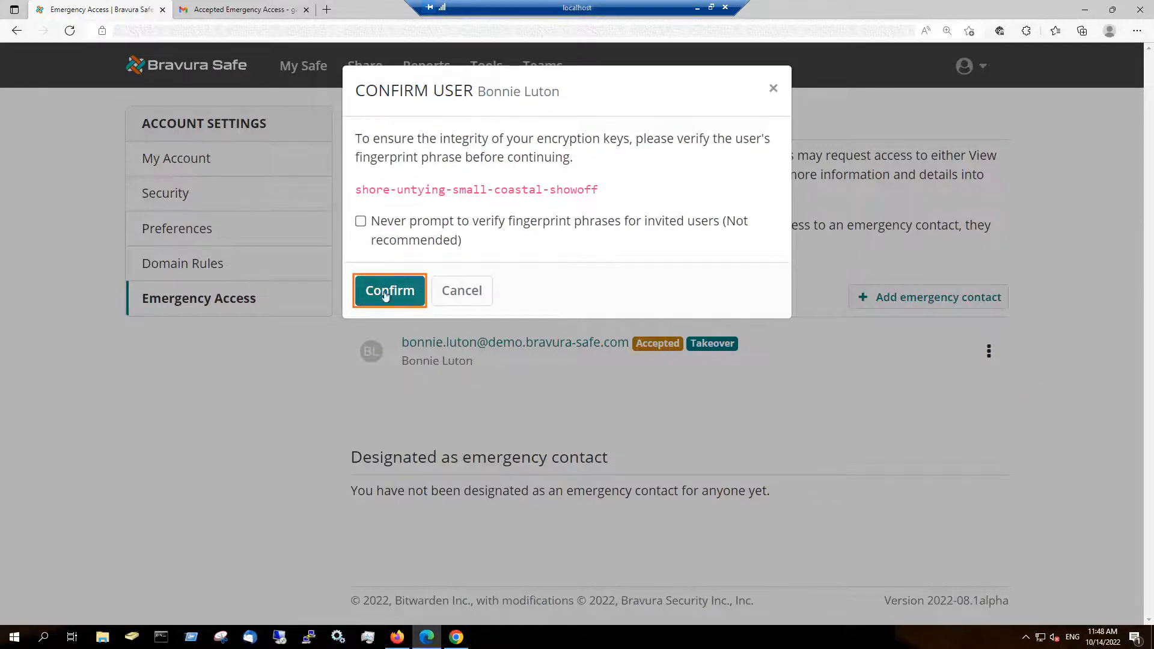
{"action": "left_click", "coordinate": [390, 290]}
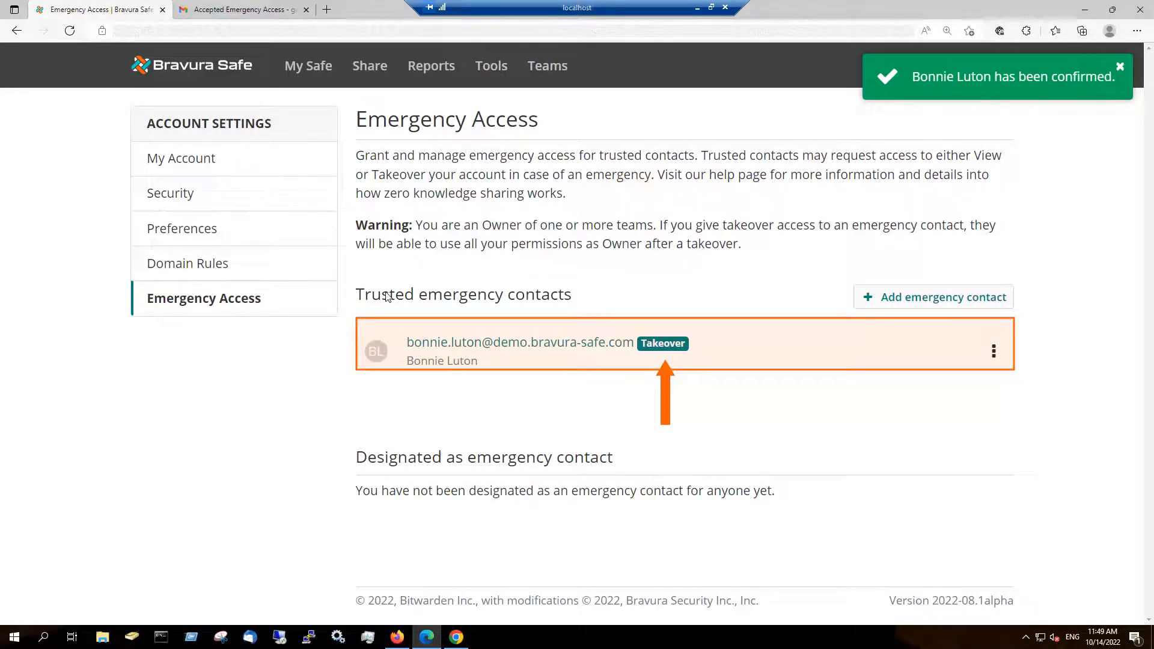
{"action": "mouse_move", "coordinate": [455, 636]}
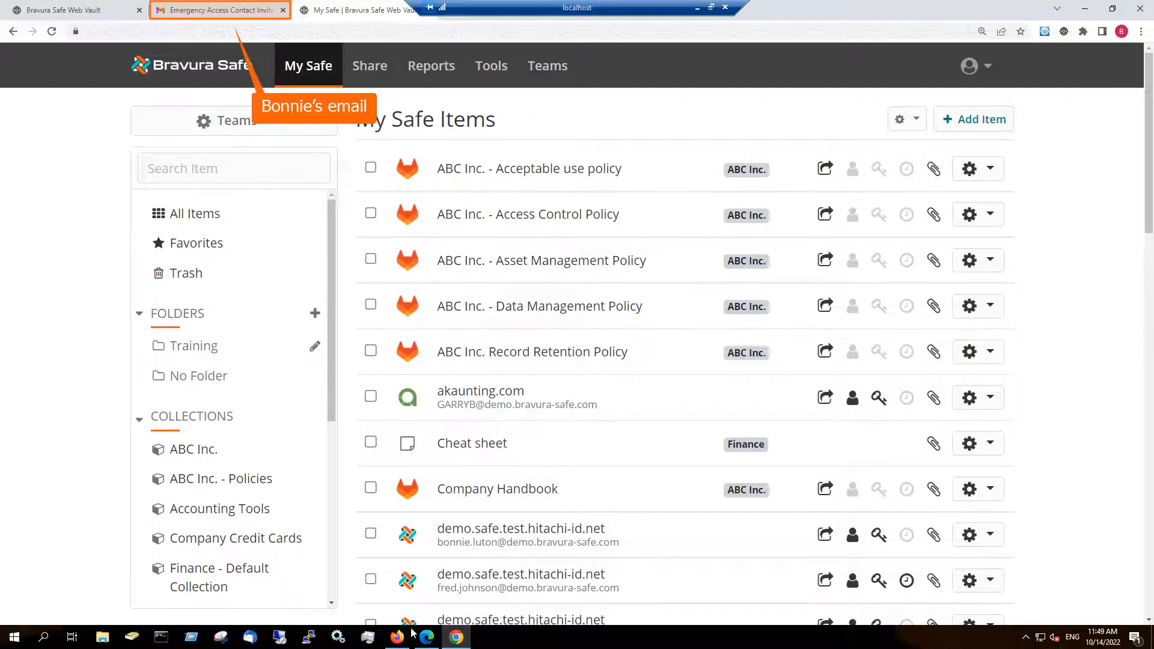
{"action": "left_click", "coordinate": [219, 10]}
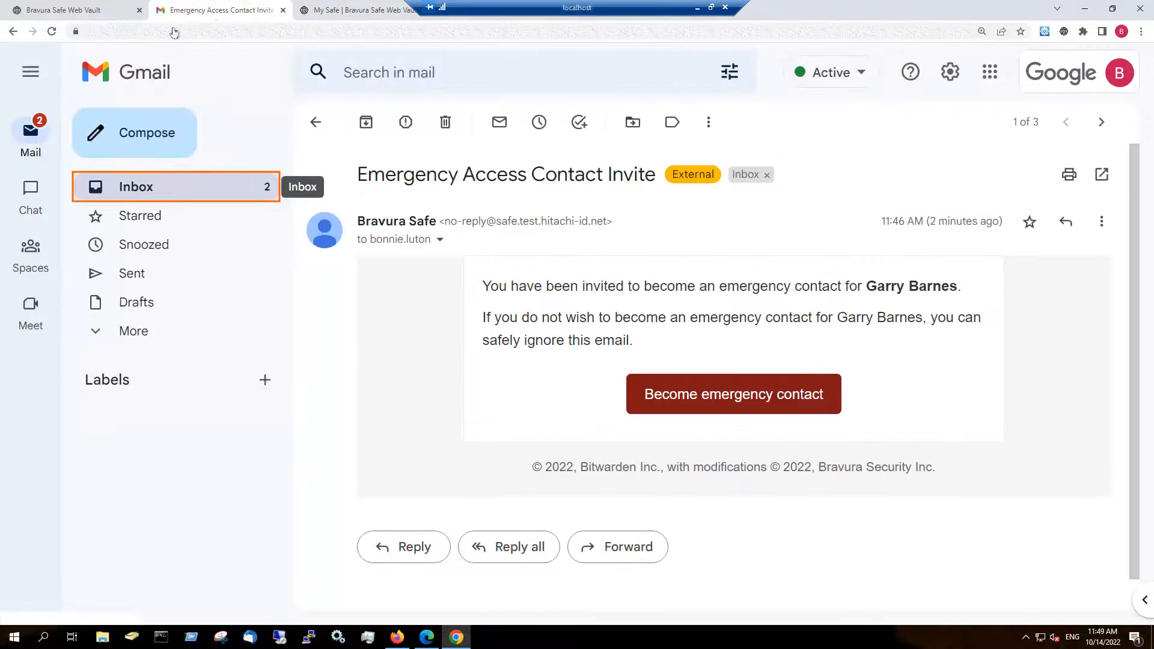
{"action": "left_click", "coordinate": [315, 122]}
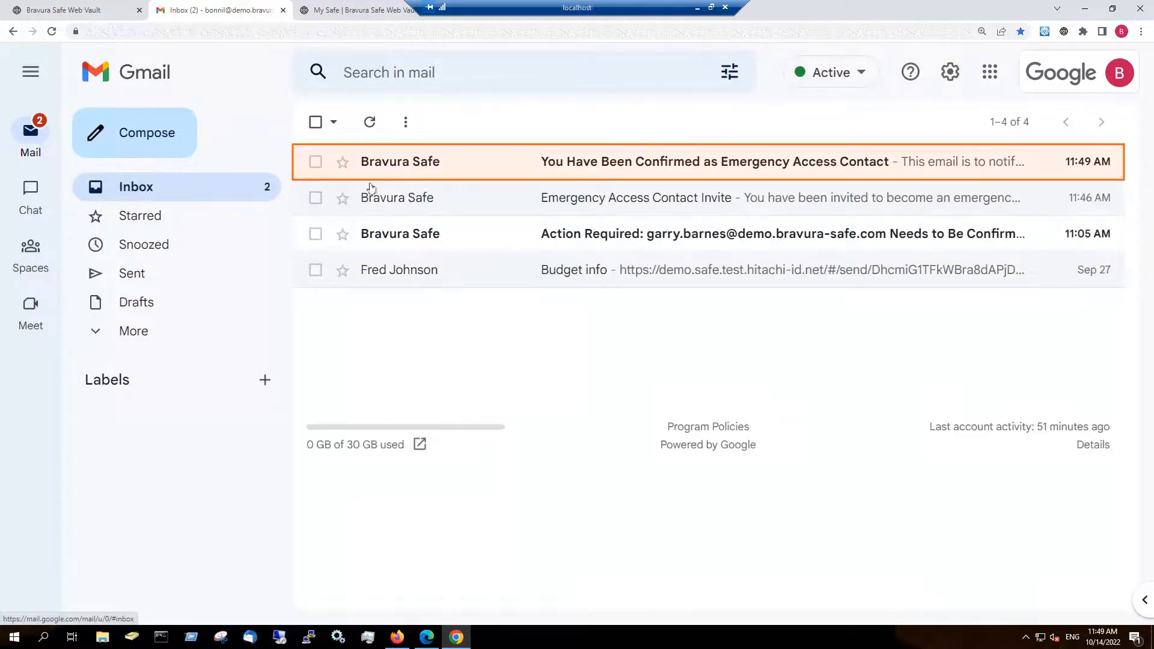
{"action": "left_click", "coordinate": [714, 161]}
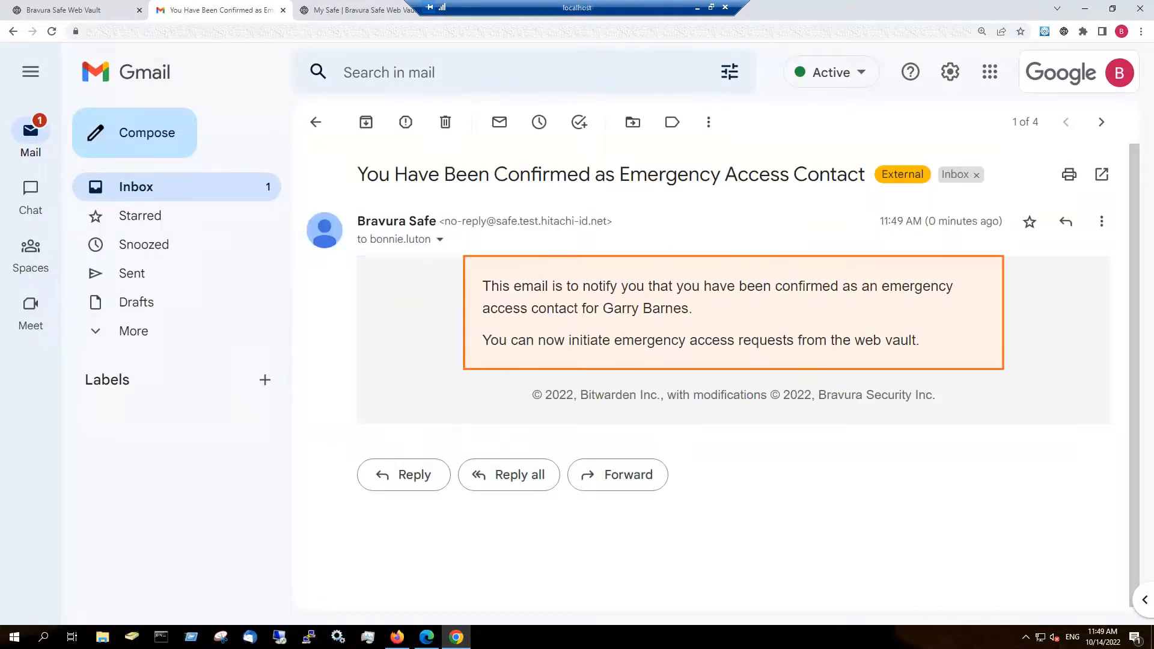